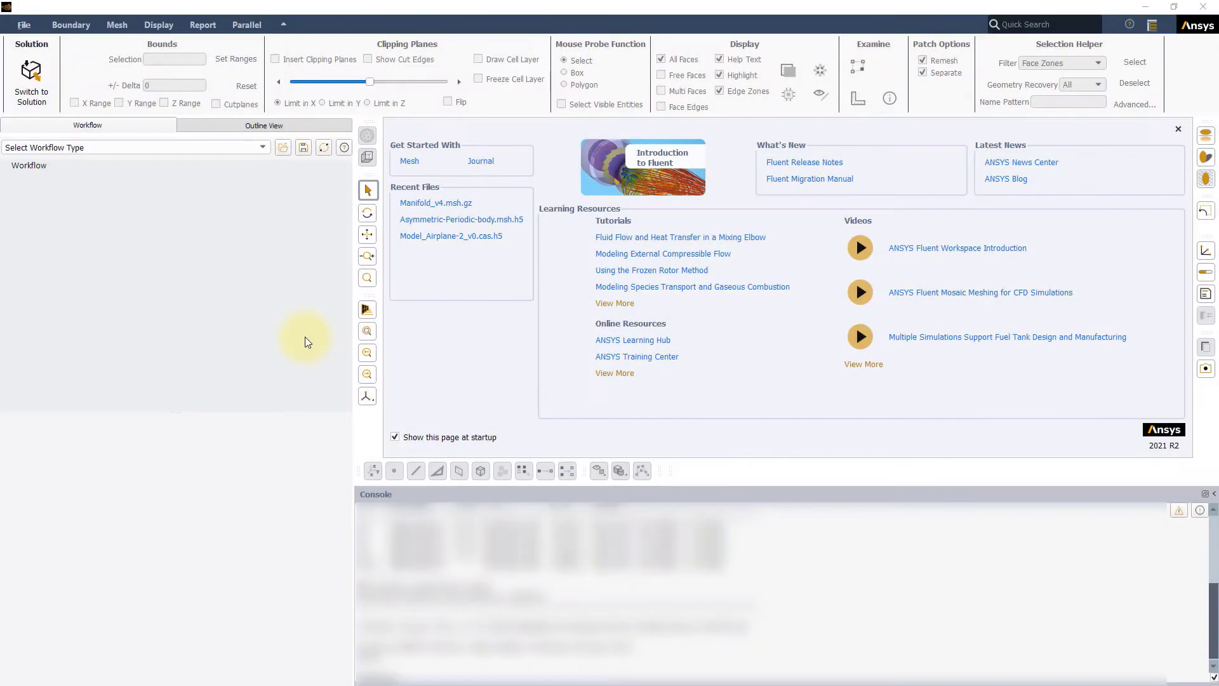
mouse_move(216, 160)
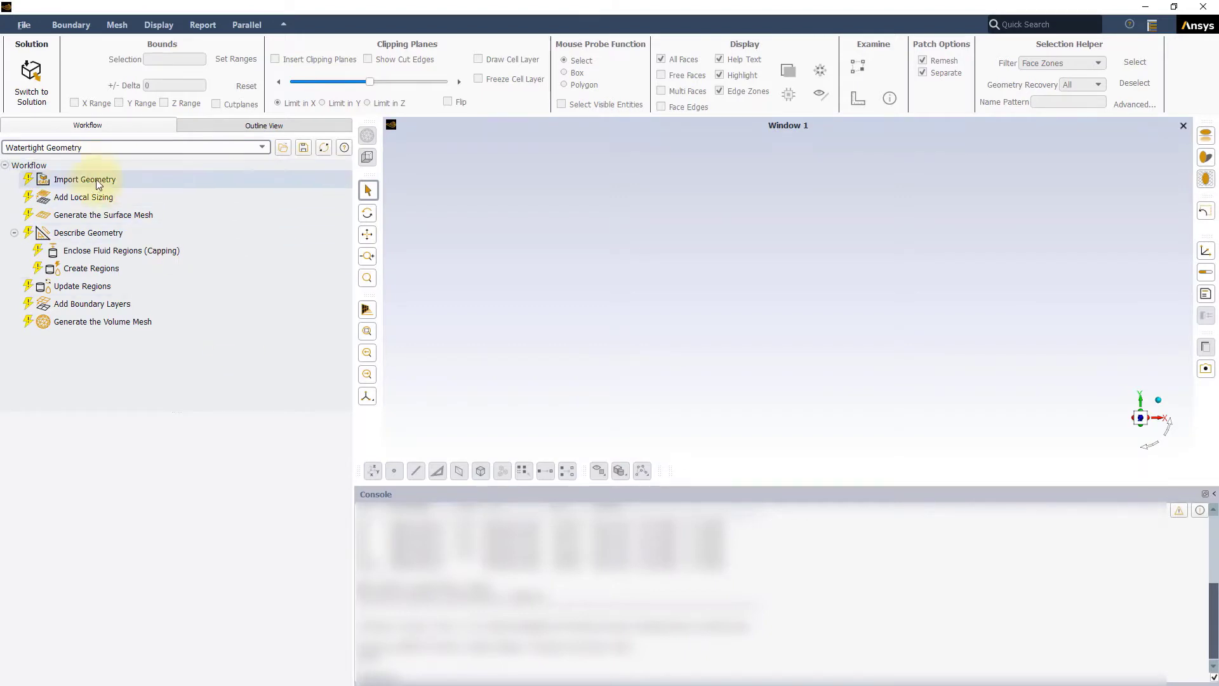
Import Asymmetric-Periodic-body.scdoc as the CAD geometry in millimetres.
left_click(83, 179)
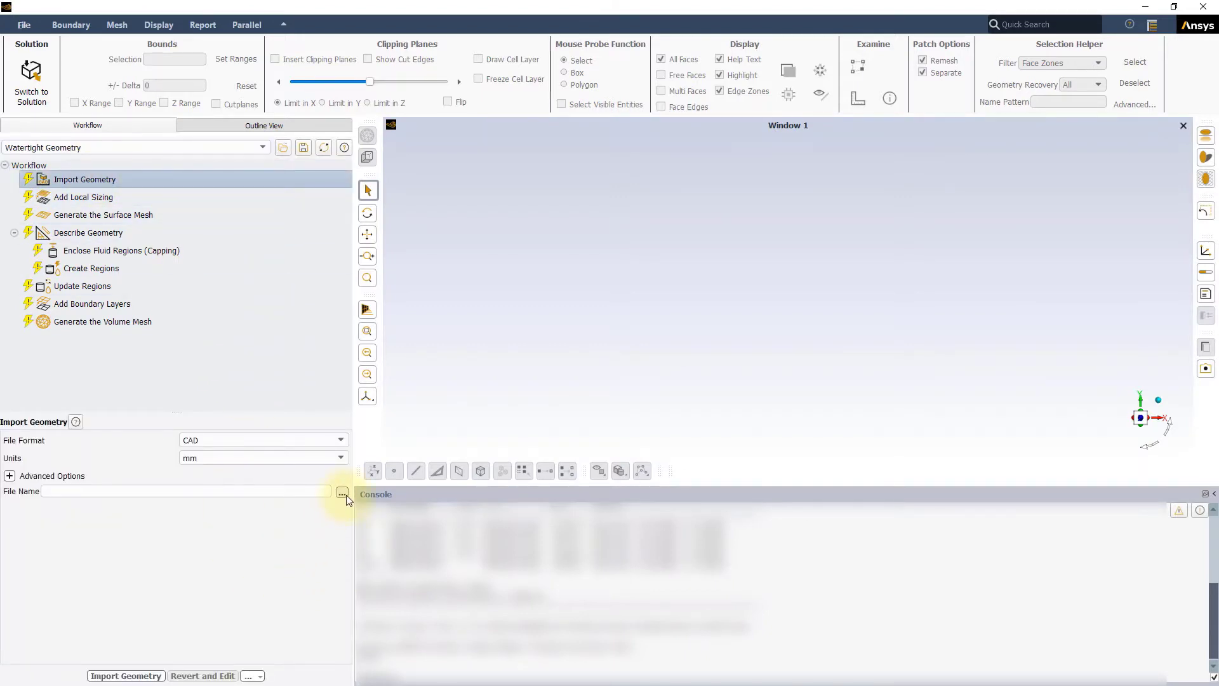
left_click(342, 494)
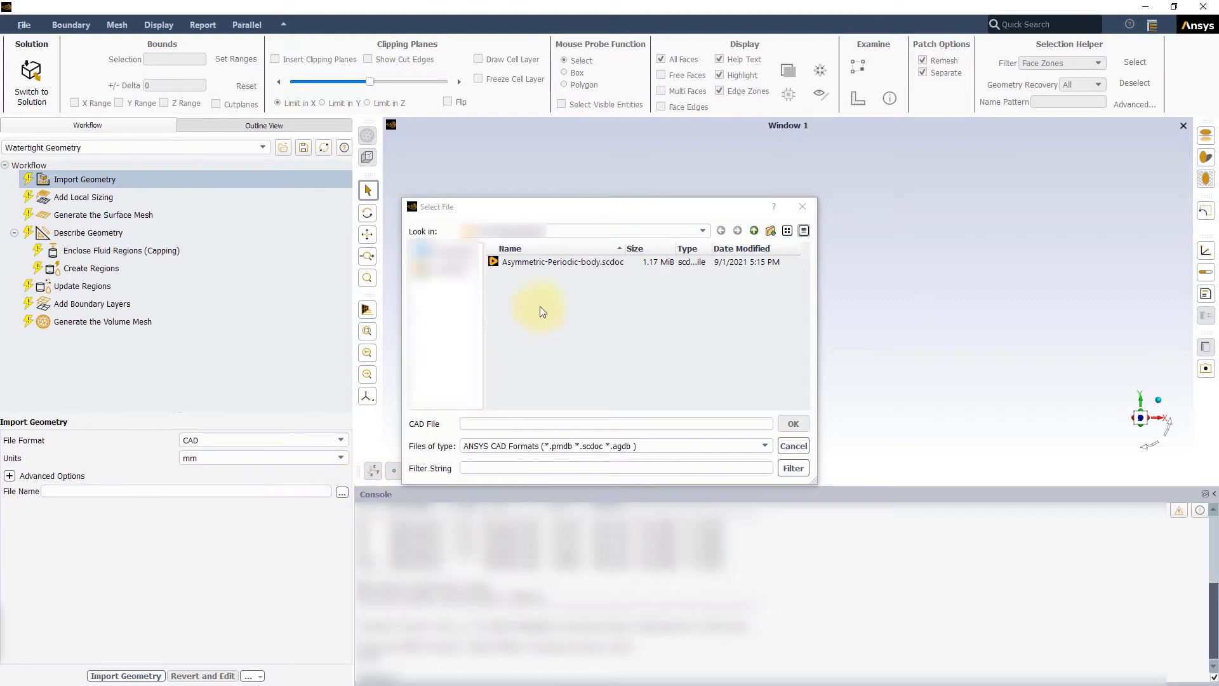
left_click(562, 261)
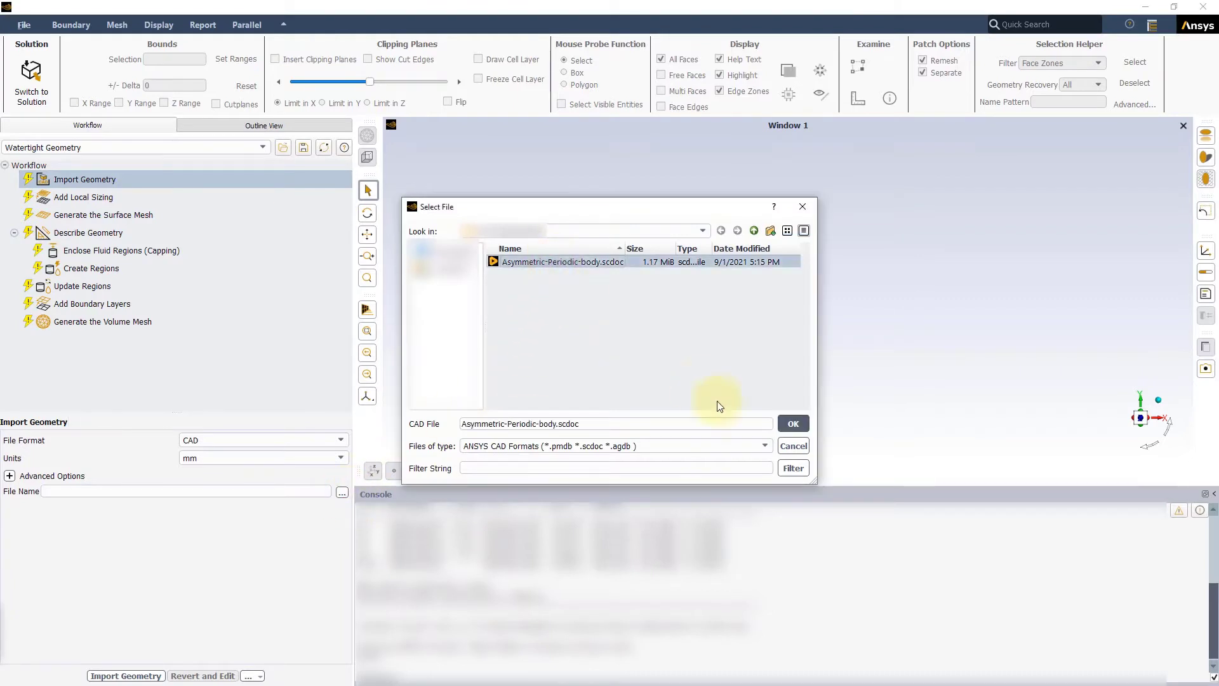
left_click(791, 423)
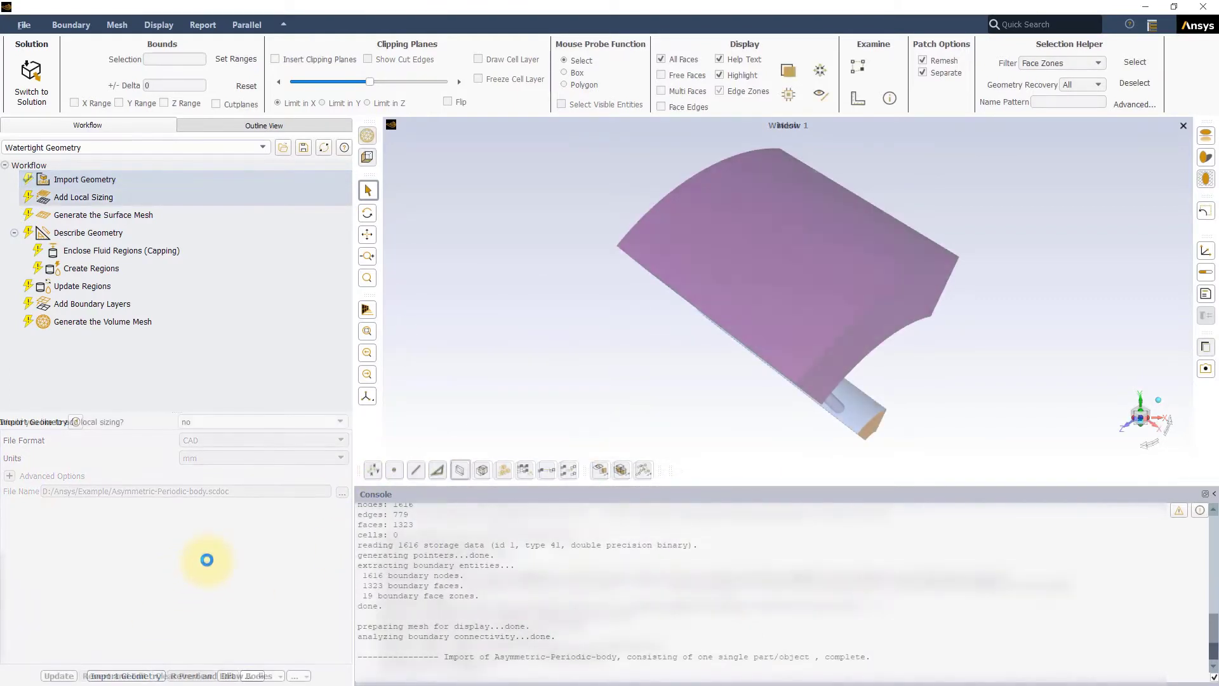
Add curvature sizing curvature_1 with a 12° angle on faces pipe1, pipe2 and pipe3.
left_click(340, 421)
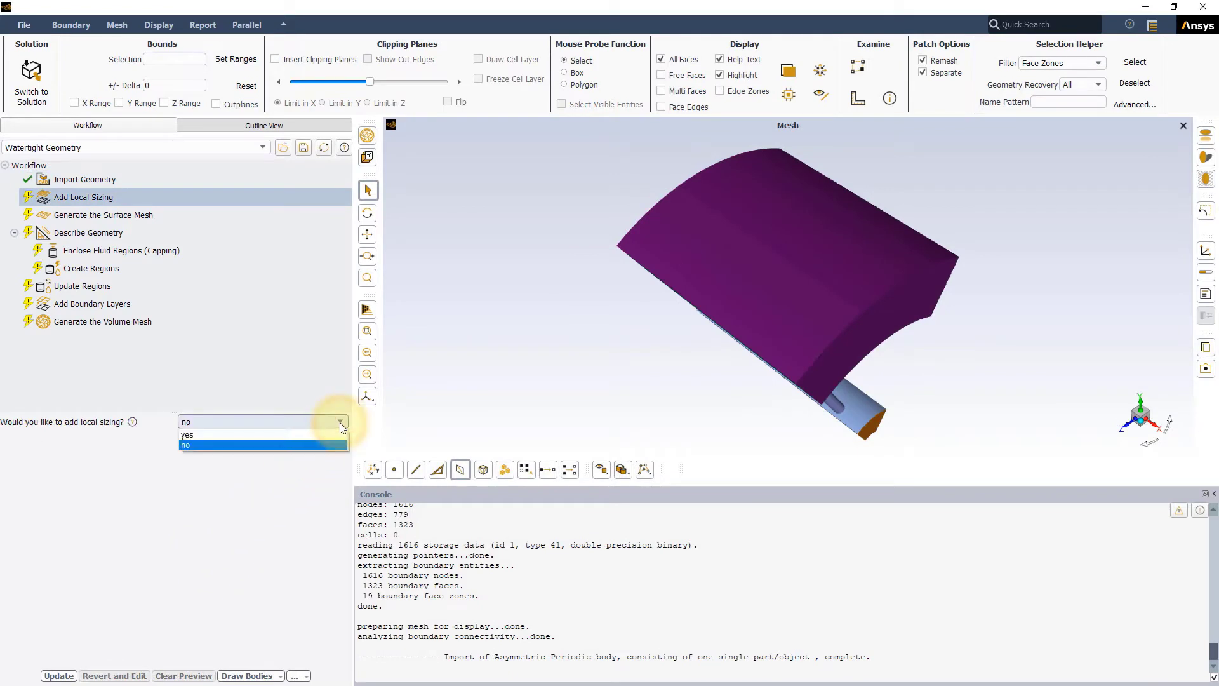
left_click(187, 434)
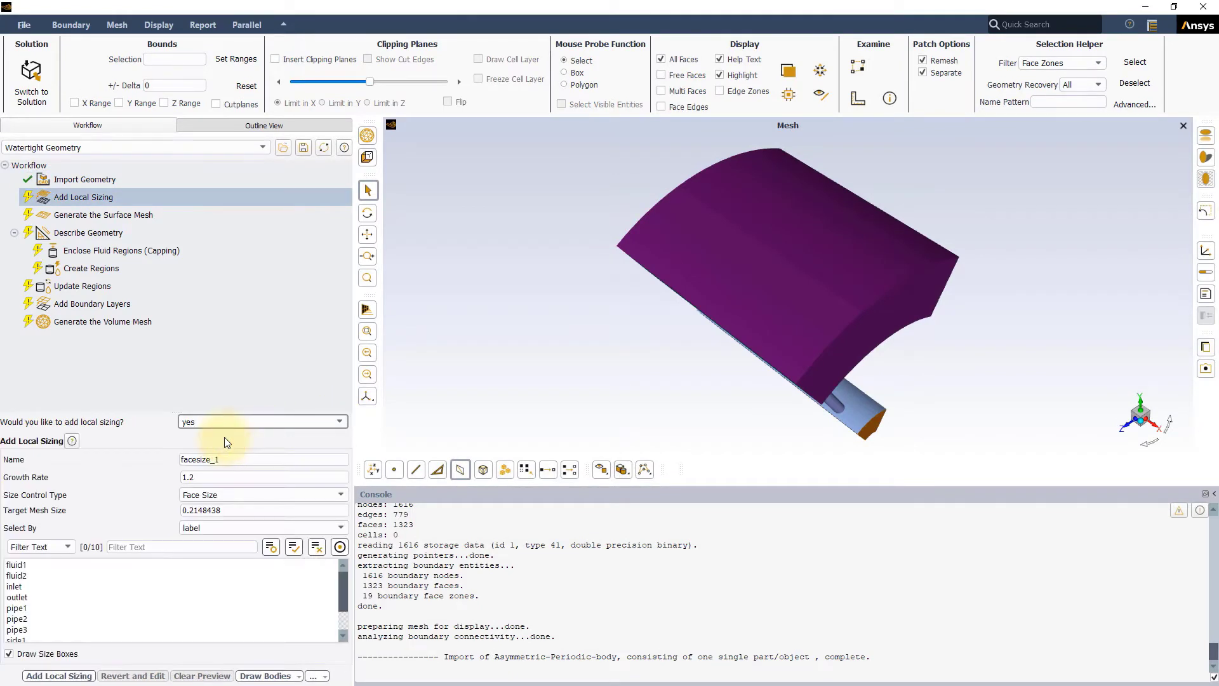
mouse_move(243, 501)
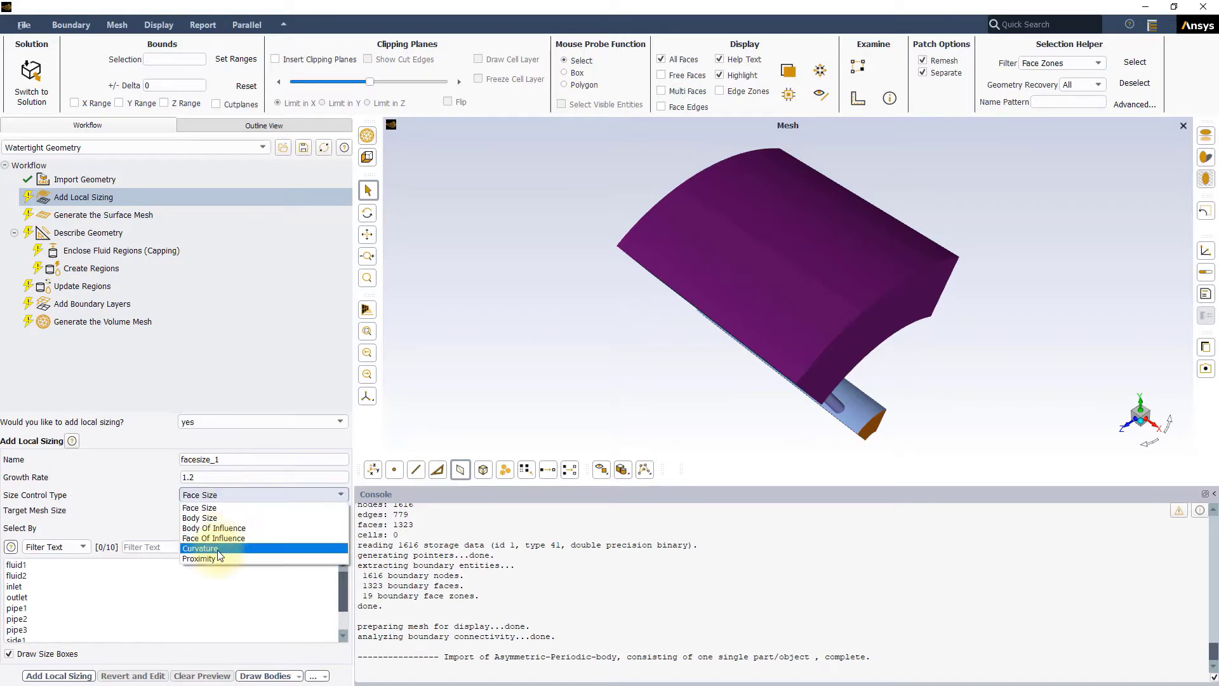
left_click(200, 548)
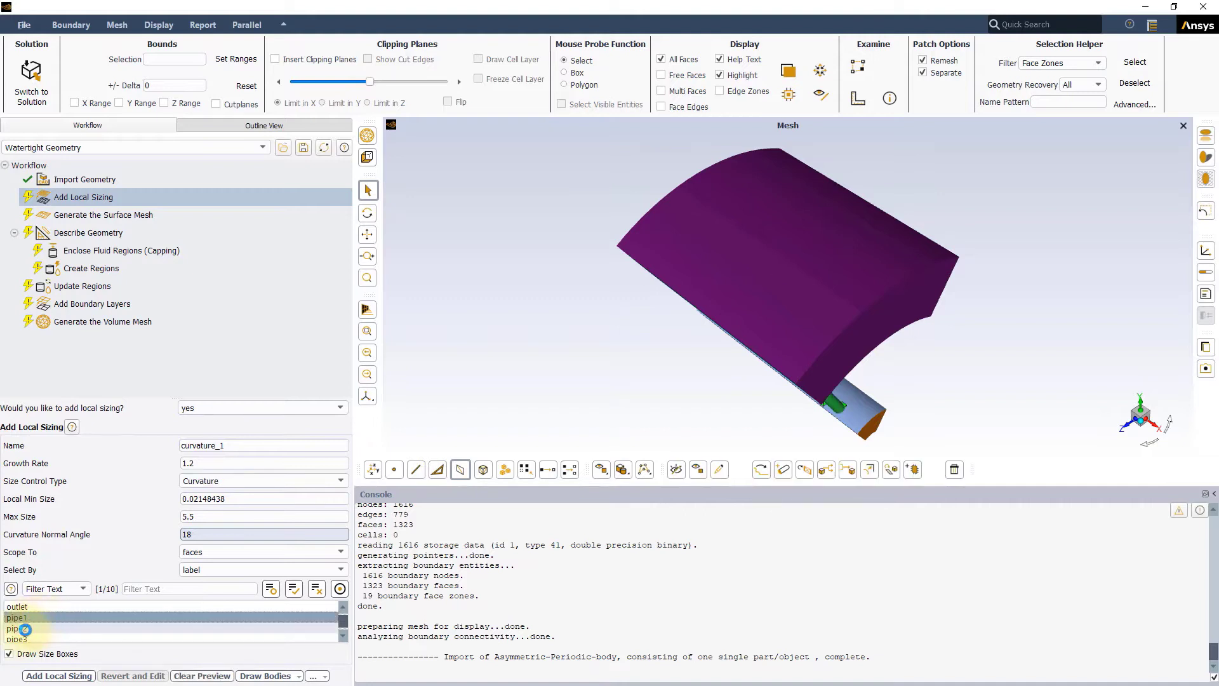
left_click(20, 640)
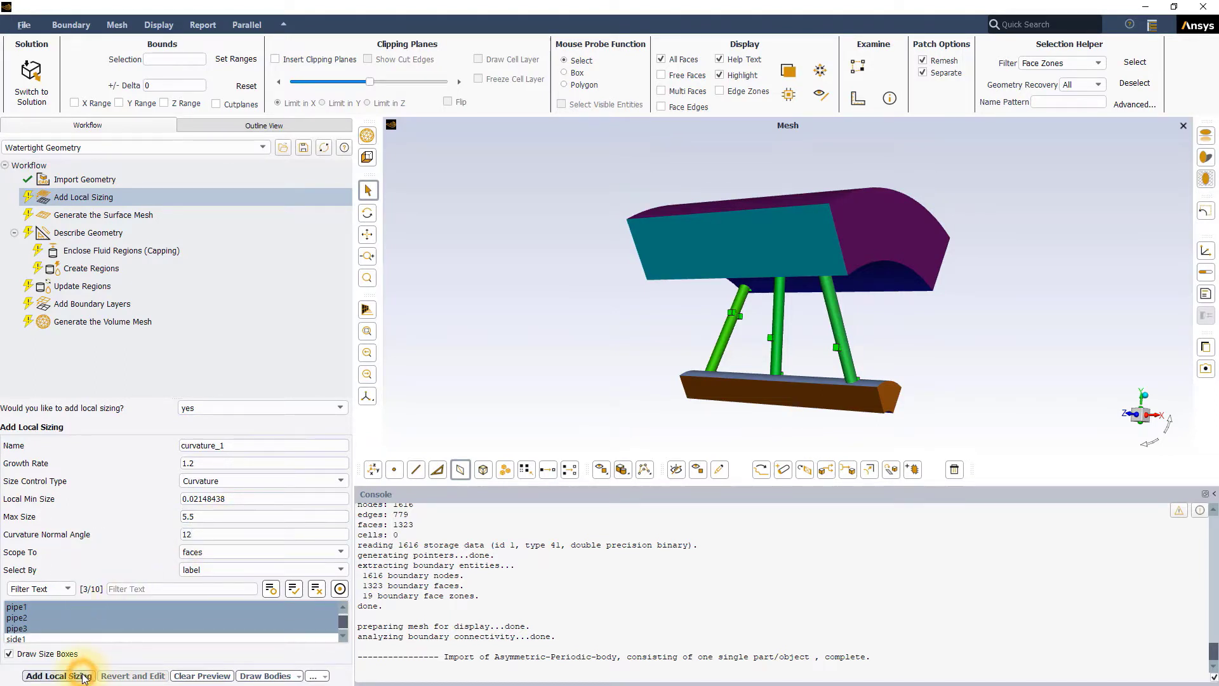
left_click(59, 674)
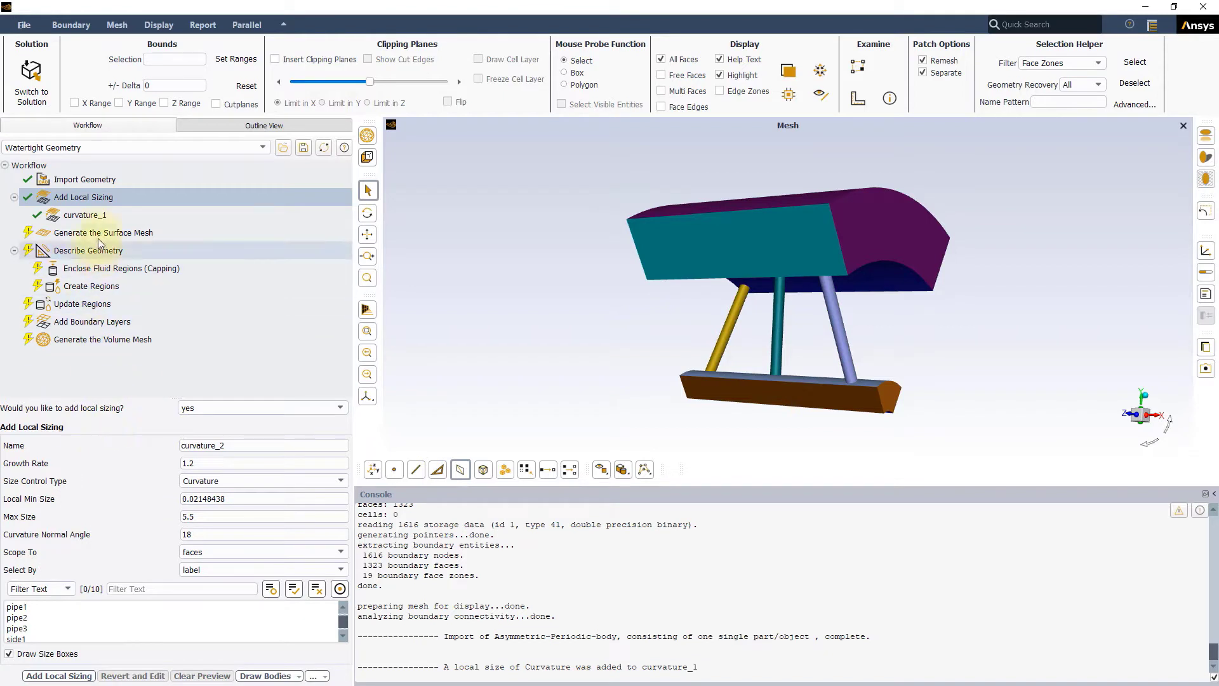
Generate the surface mesh with maximum size 15 and minimum size 5.
left_click(102, 233)
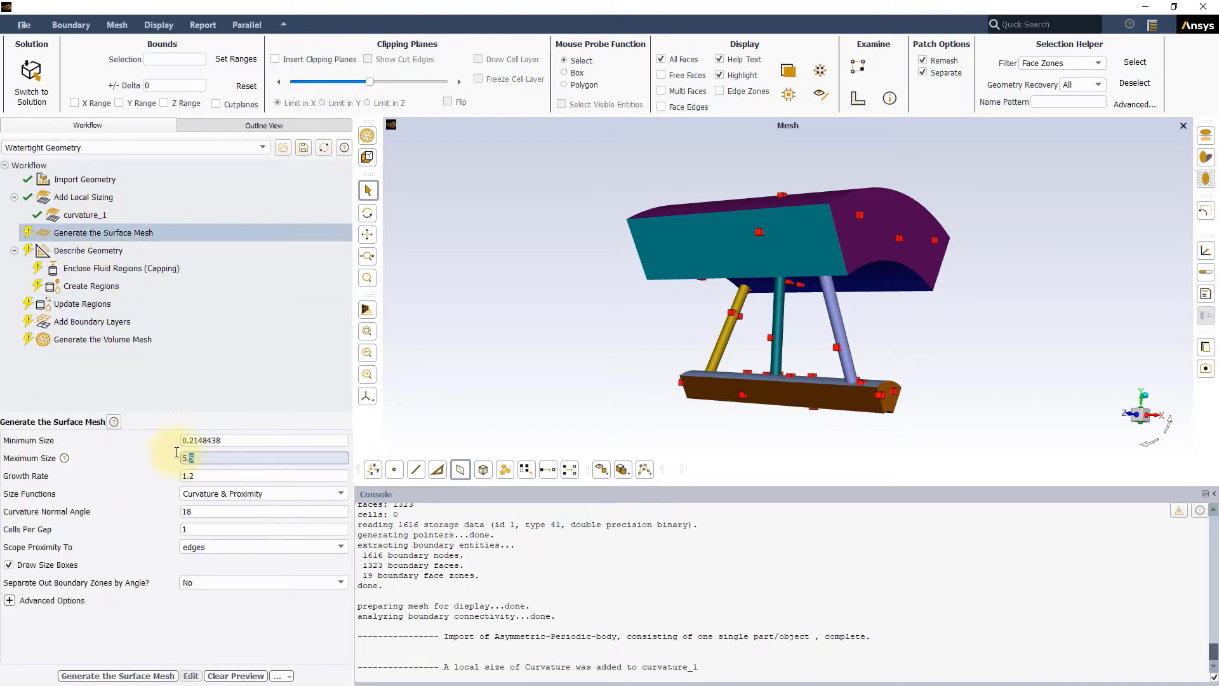
type("15")
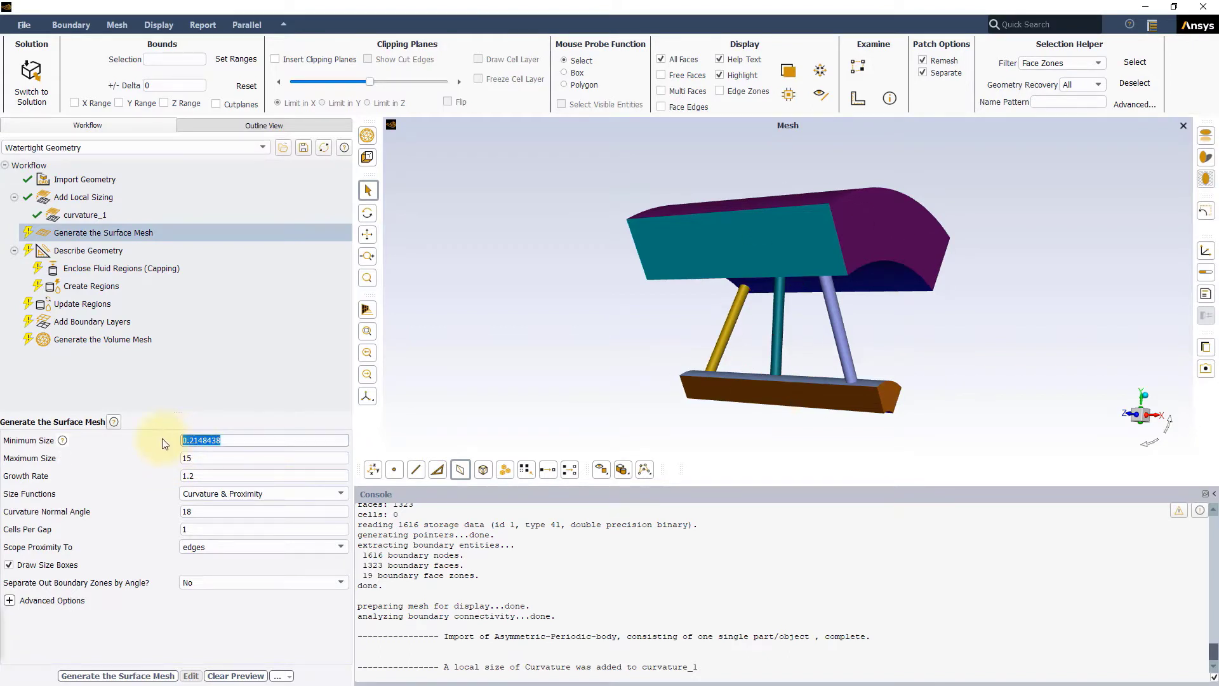
type("5")
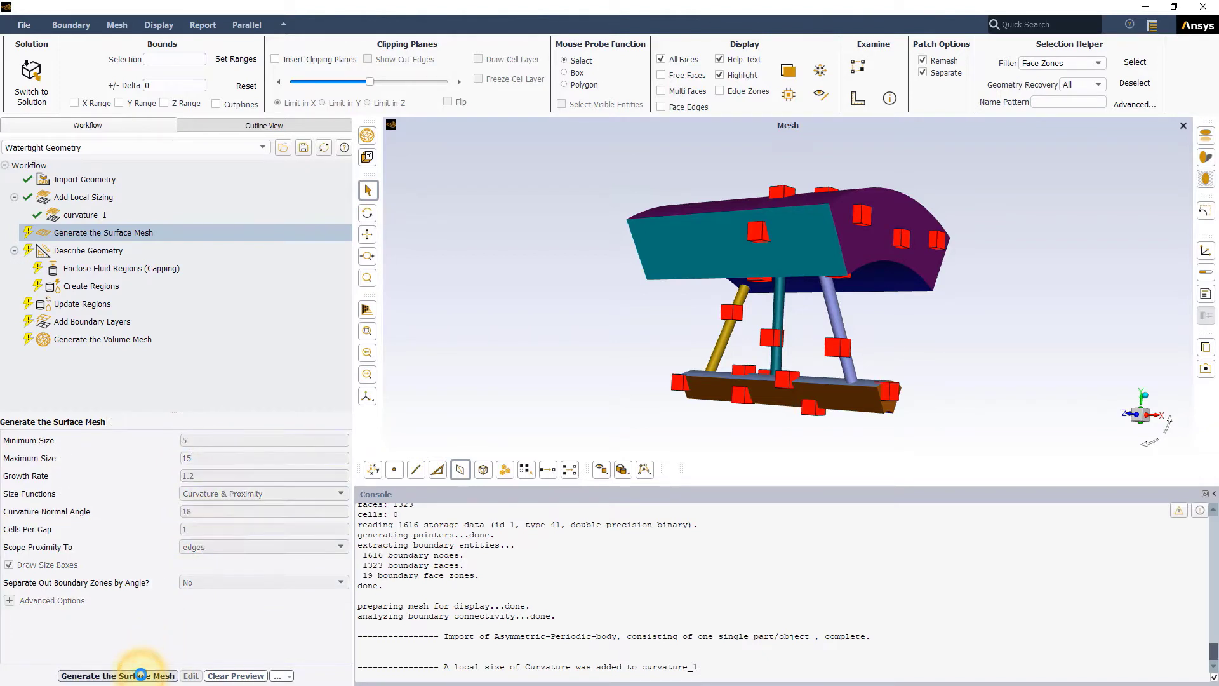
left_click(118, 675)
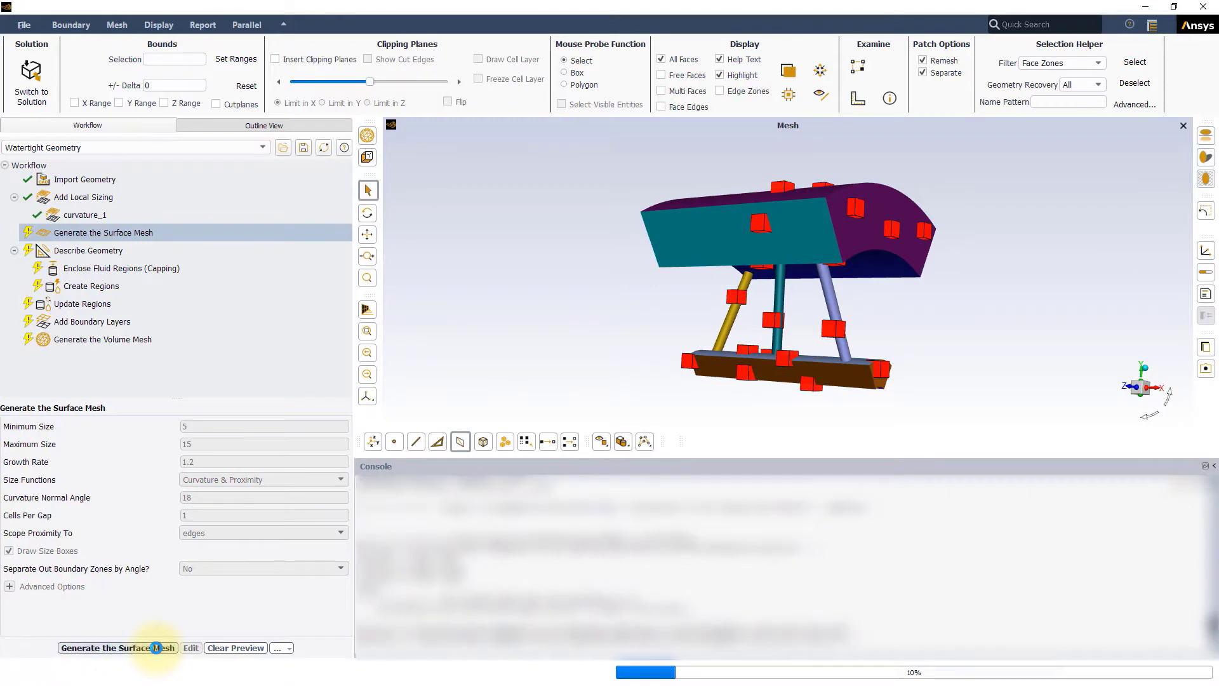
left_click(117, 648)
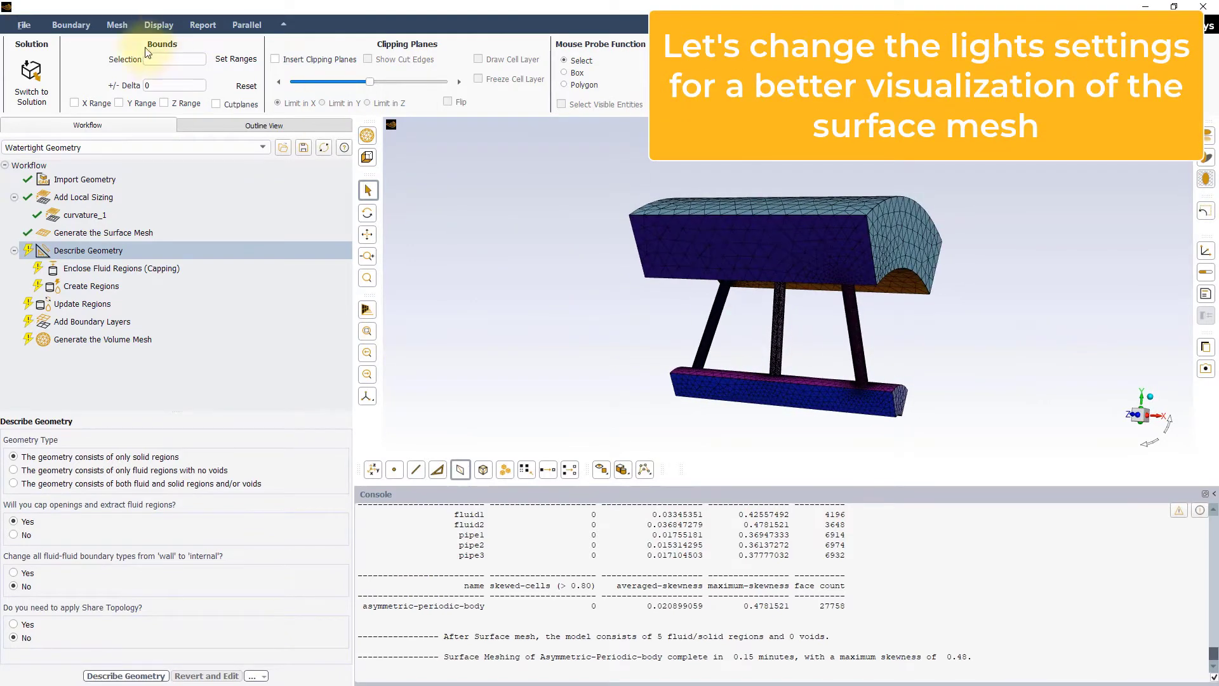
mouse_move(211, 139)
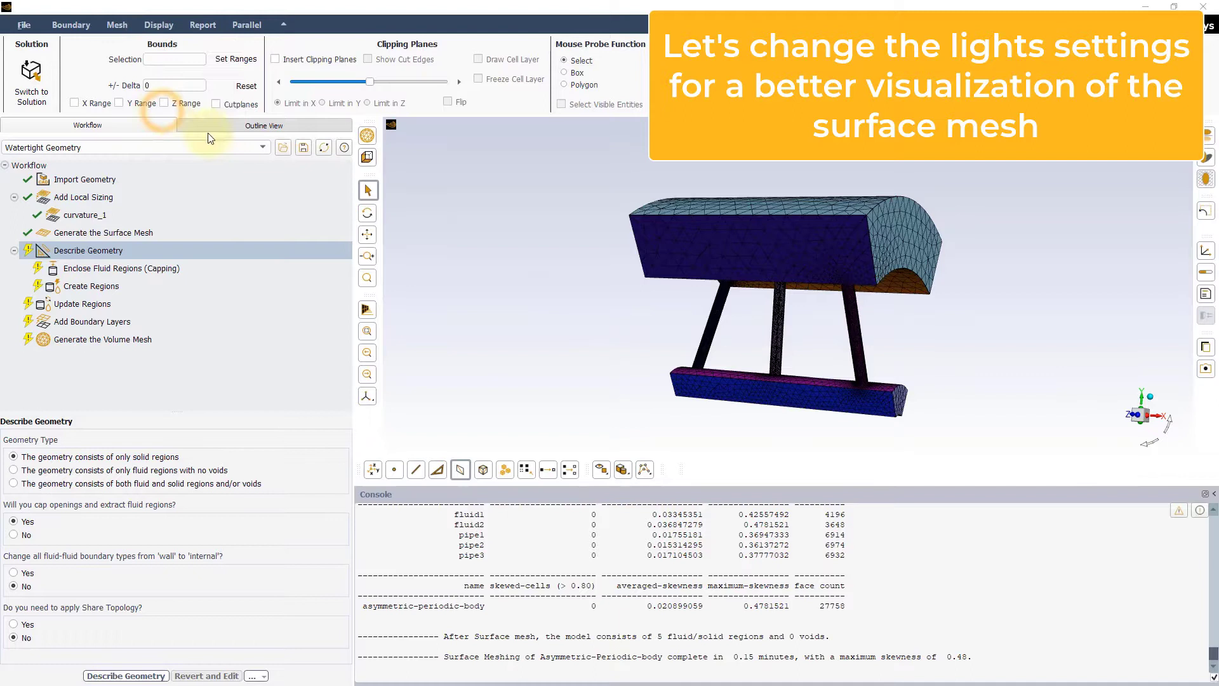
Set the lighting method and headlight to Off and apply.
left_click(655, 485)
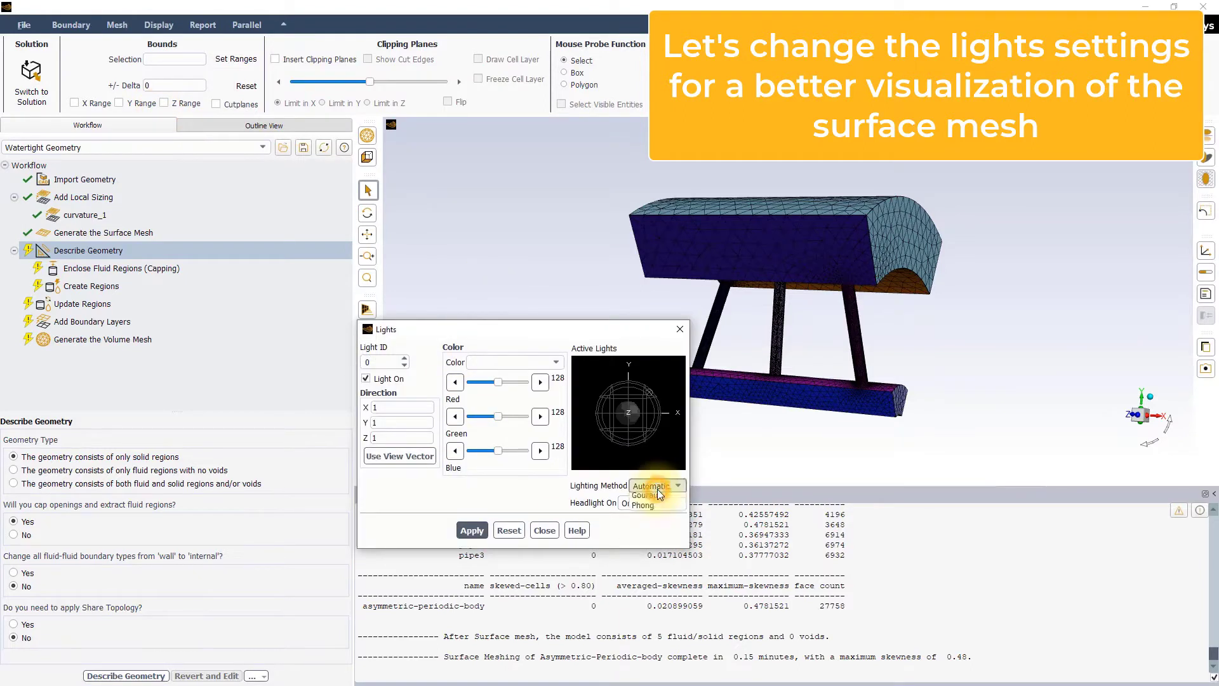
left_click(652, 485)
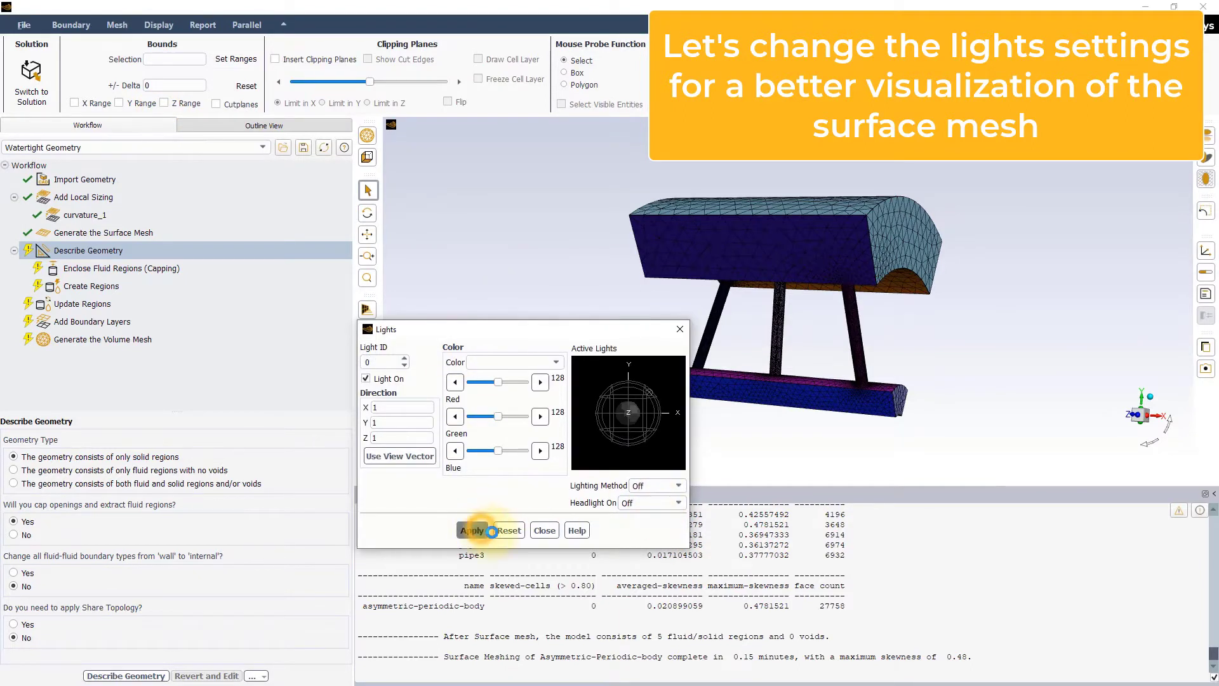
left_click(472, 530)
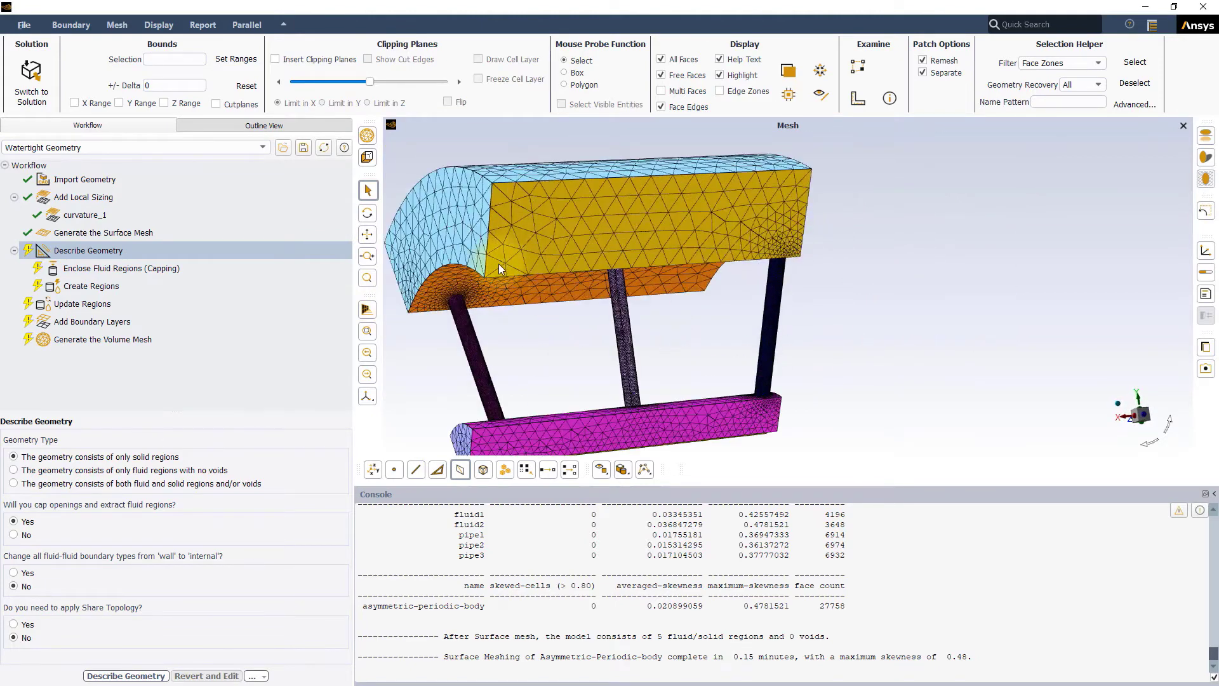
mouse_move(754, 408)
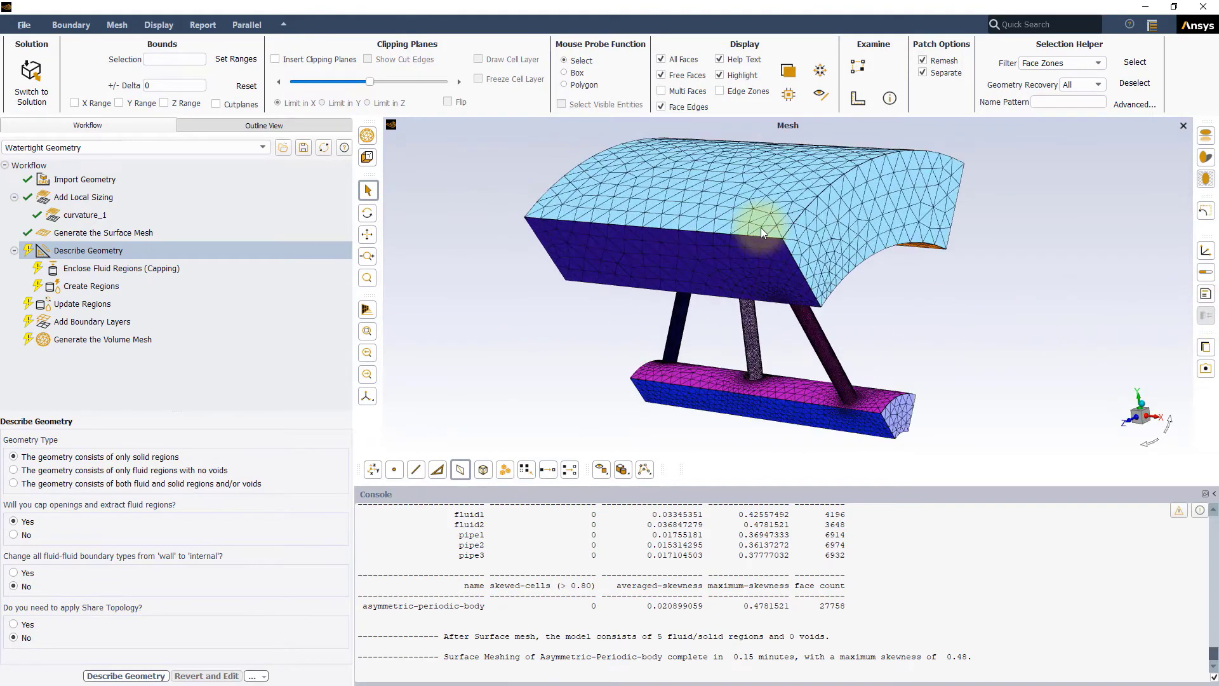
mouse_move(303, 215)
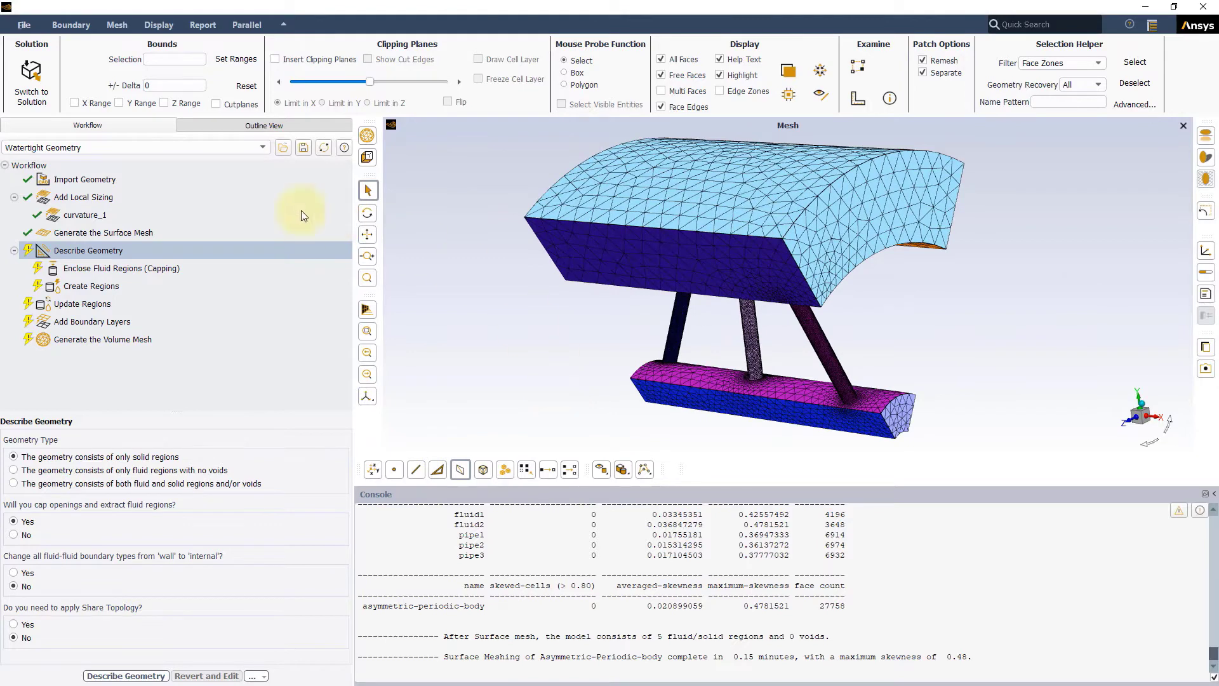
Insert a Set Up Periodic Boundaries task after Generate the Surface Mesh.
left_click(101, 233)
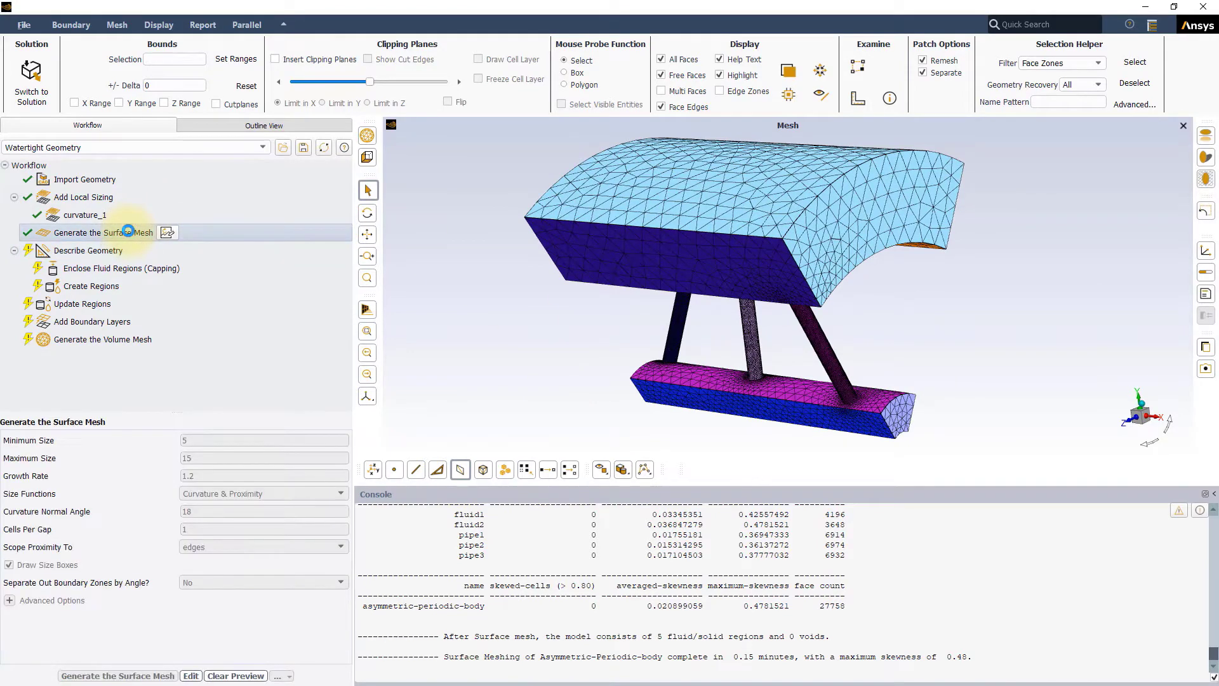
right_click(101, 232)
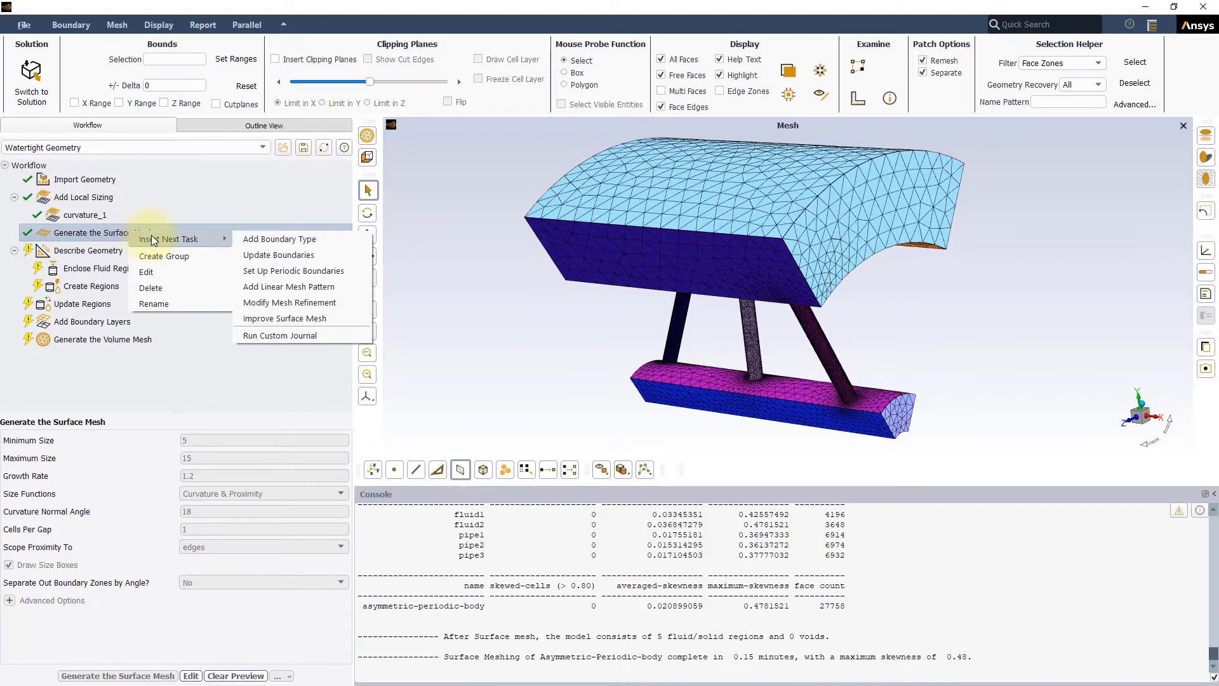
left_click(293, 271)
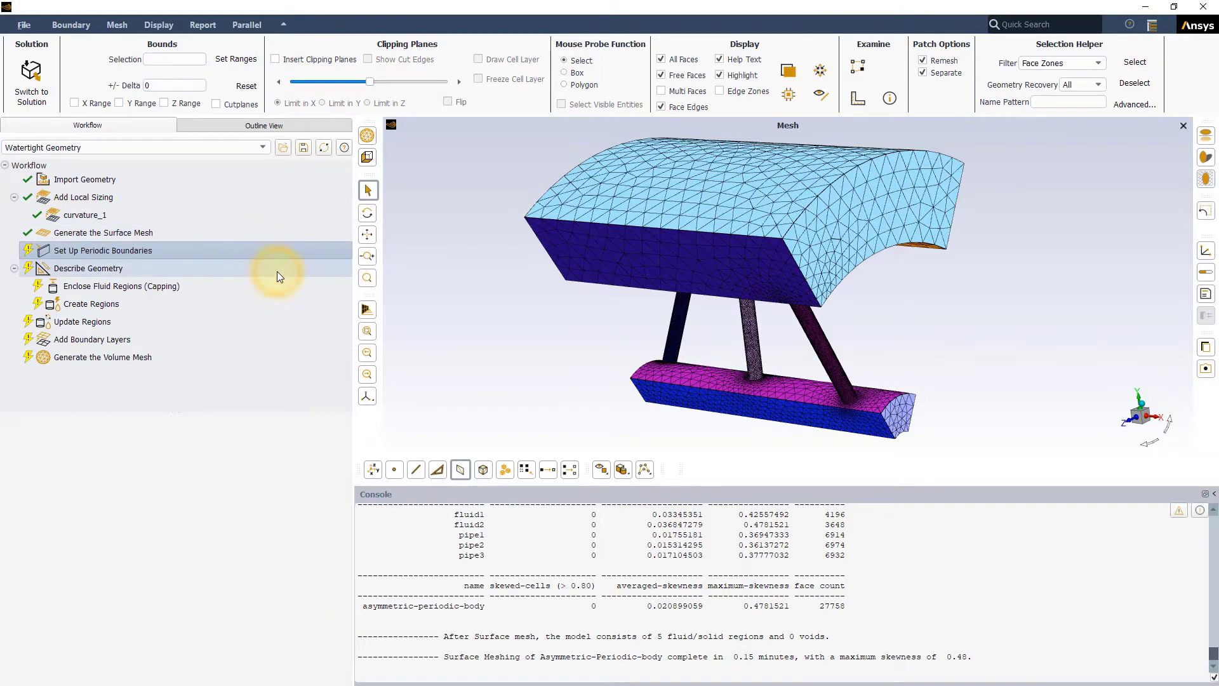
left_click(102, 249)
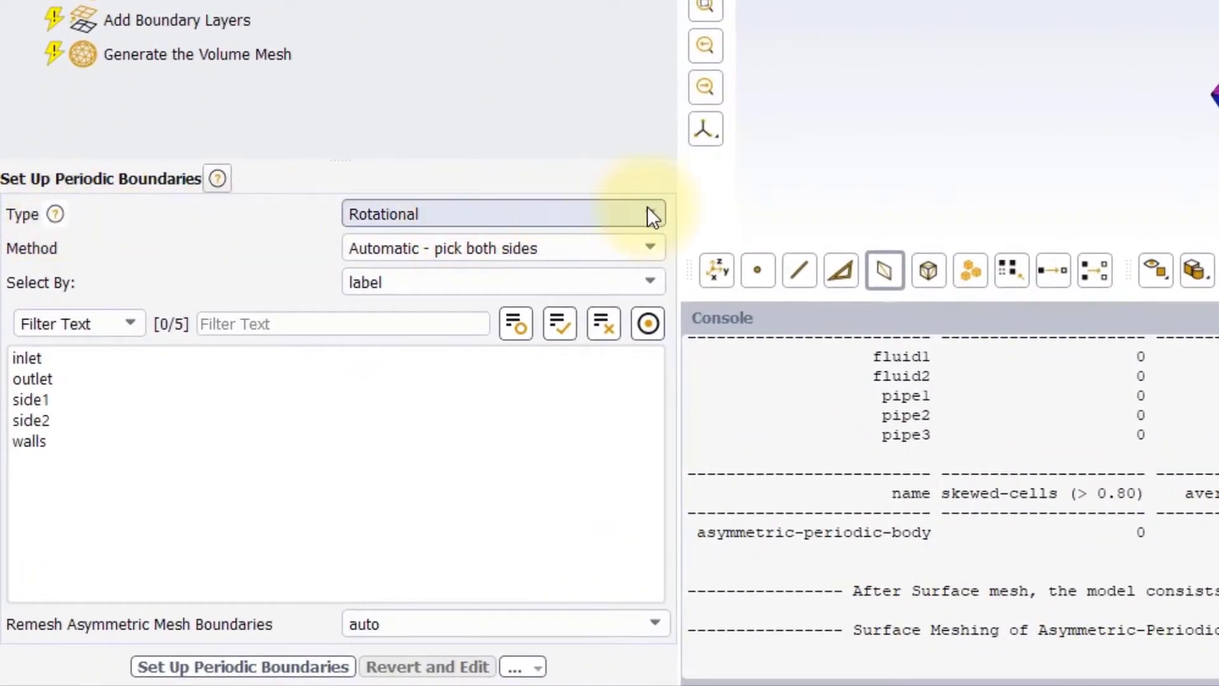
Choose Rotational from the periodicity Type dropdown.
left_click(649, 214)
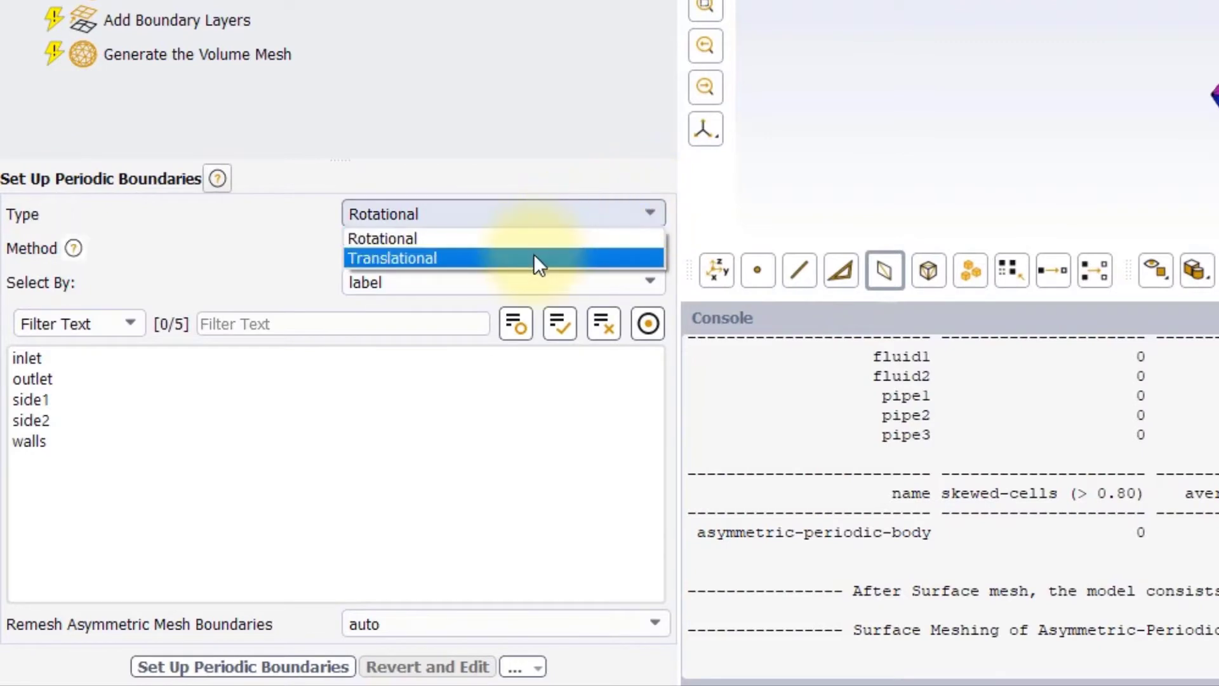
mouse_move(533, 247)
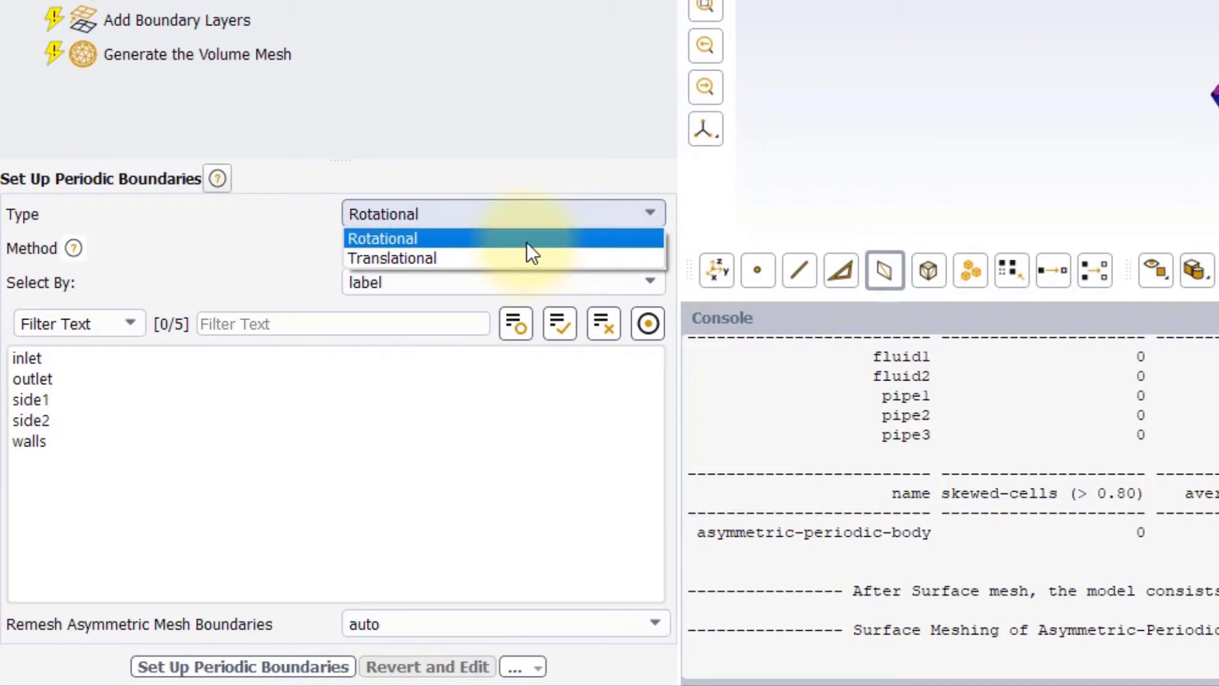
left_click(382, 239)
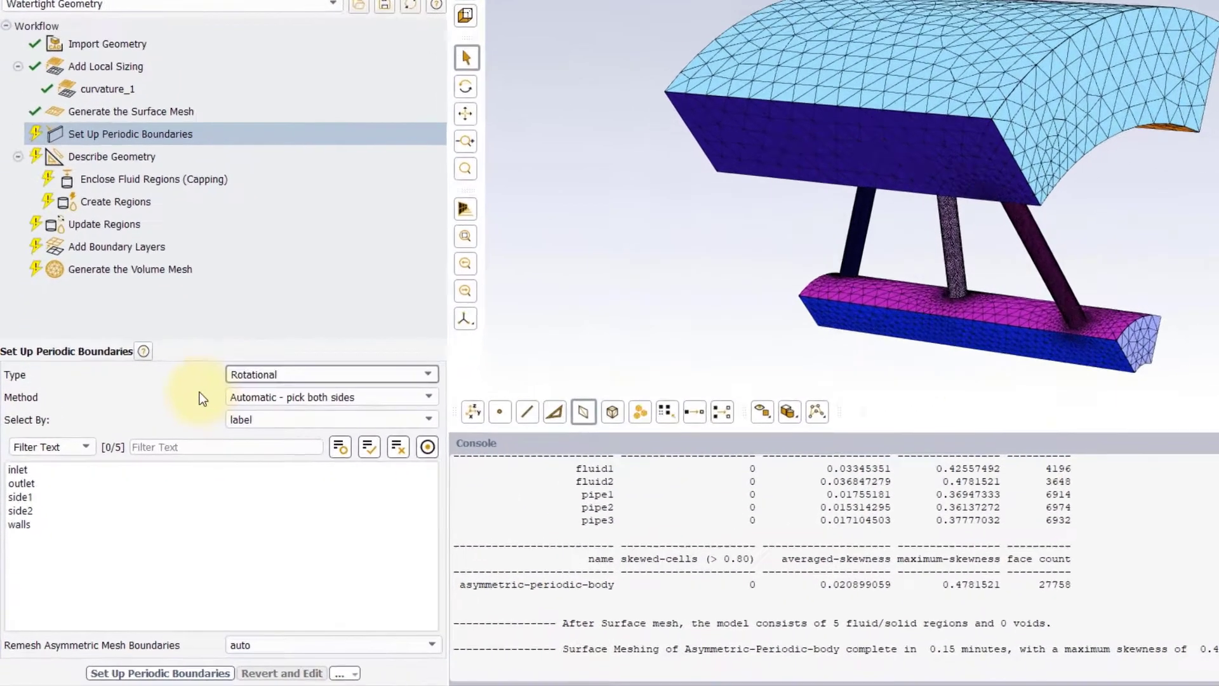
Open the Method dropdown to review automatic and manual side-pairing options.
left_click(426, 396)
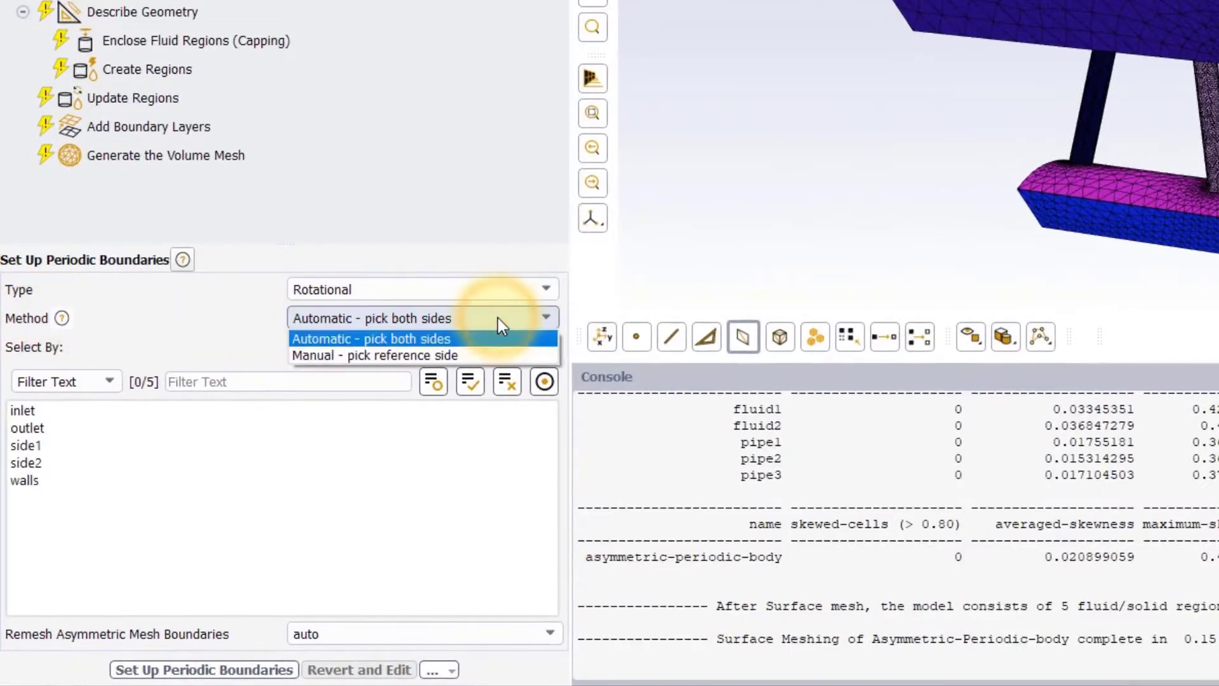
mouse_move(490, 342)
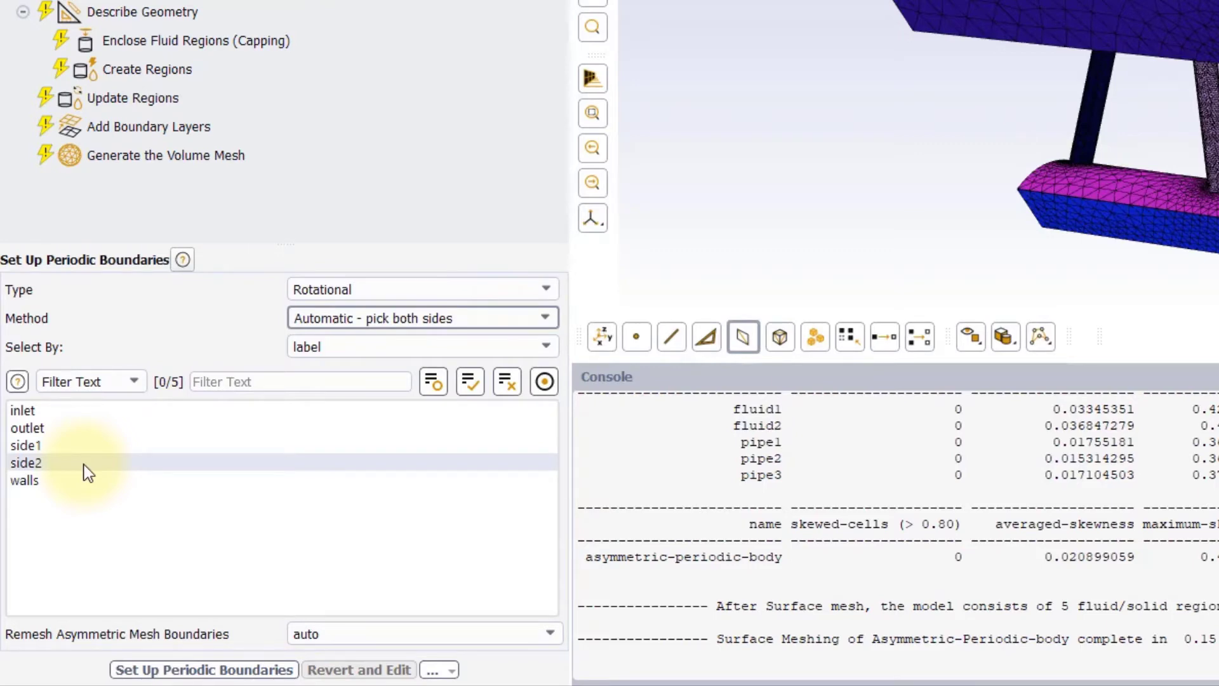
mouse_move(309, 369)
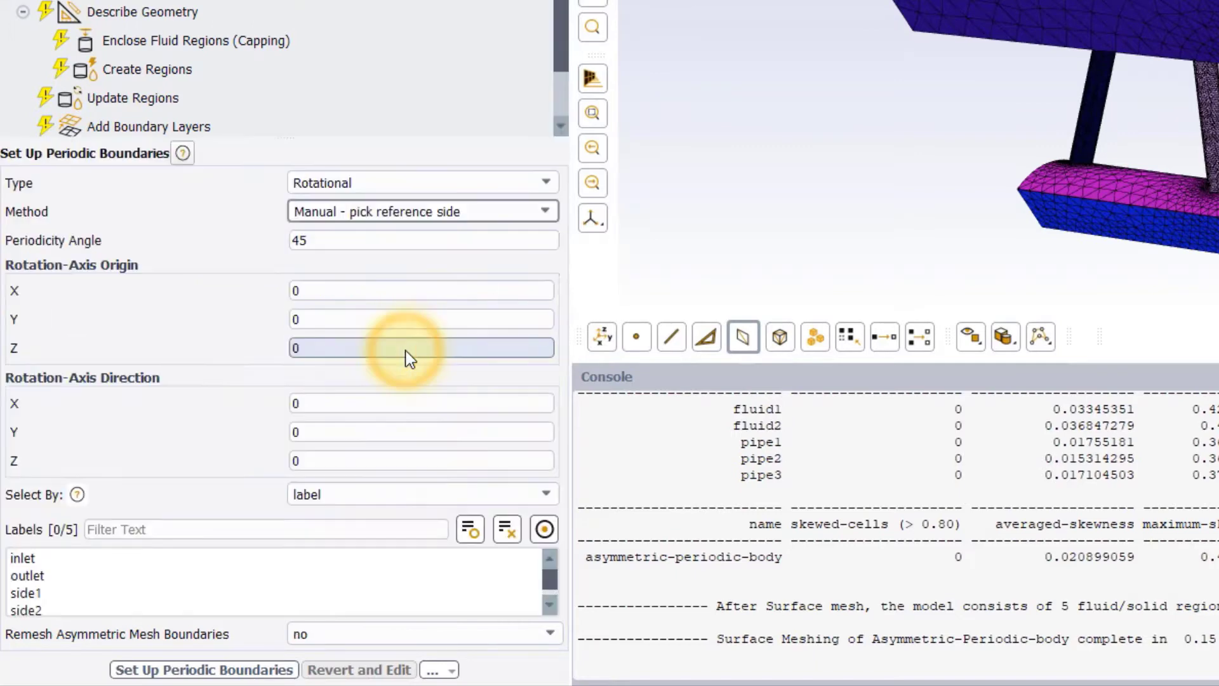
mouse_move(346, 313)
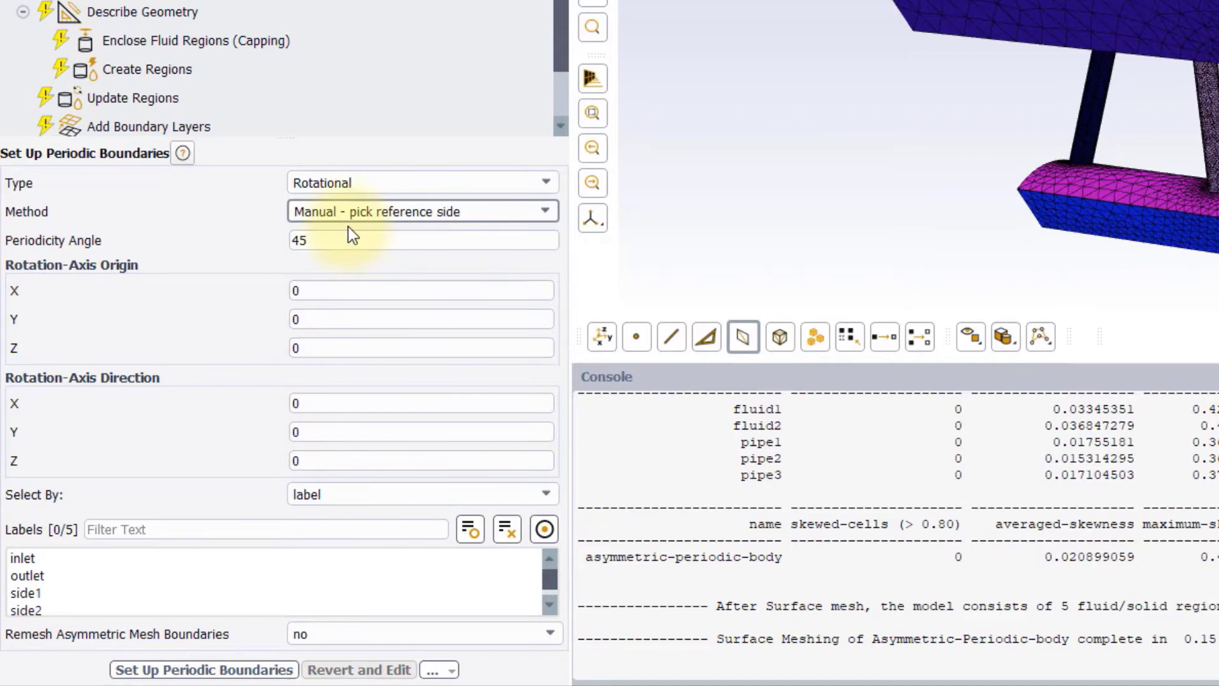
mouse_move(288, 268)
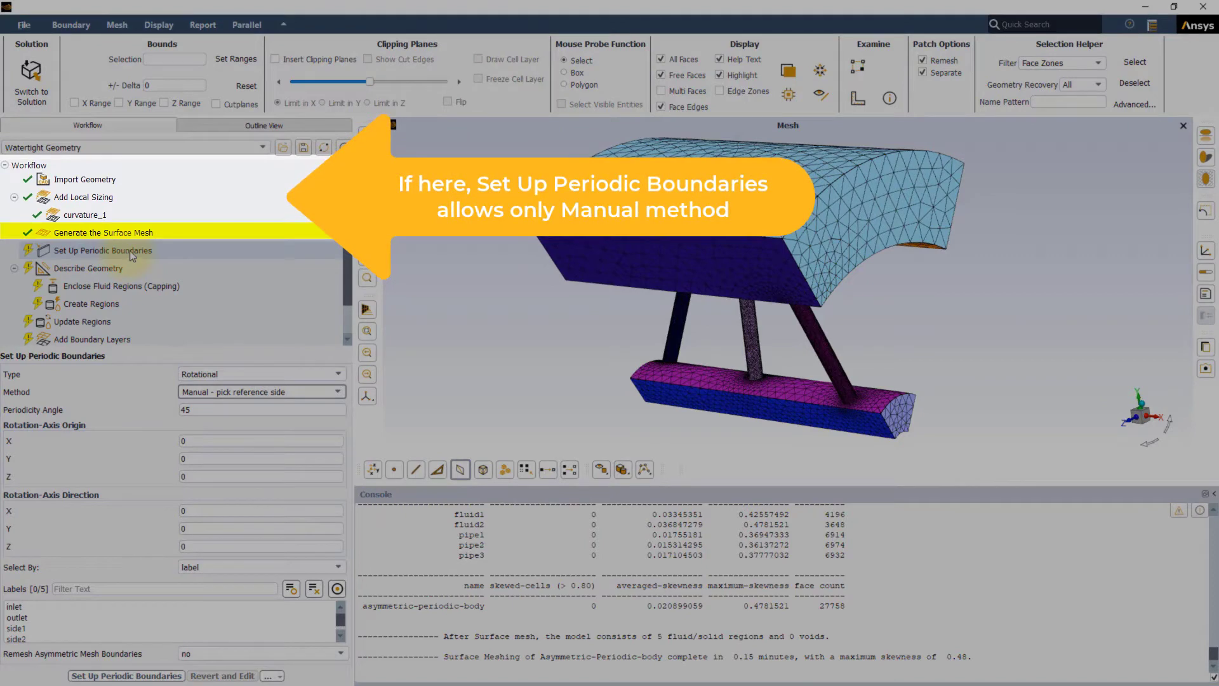
mouse_move(172, 247)
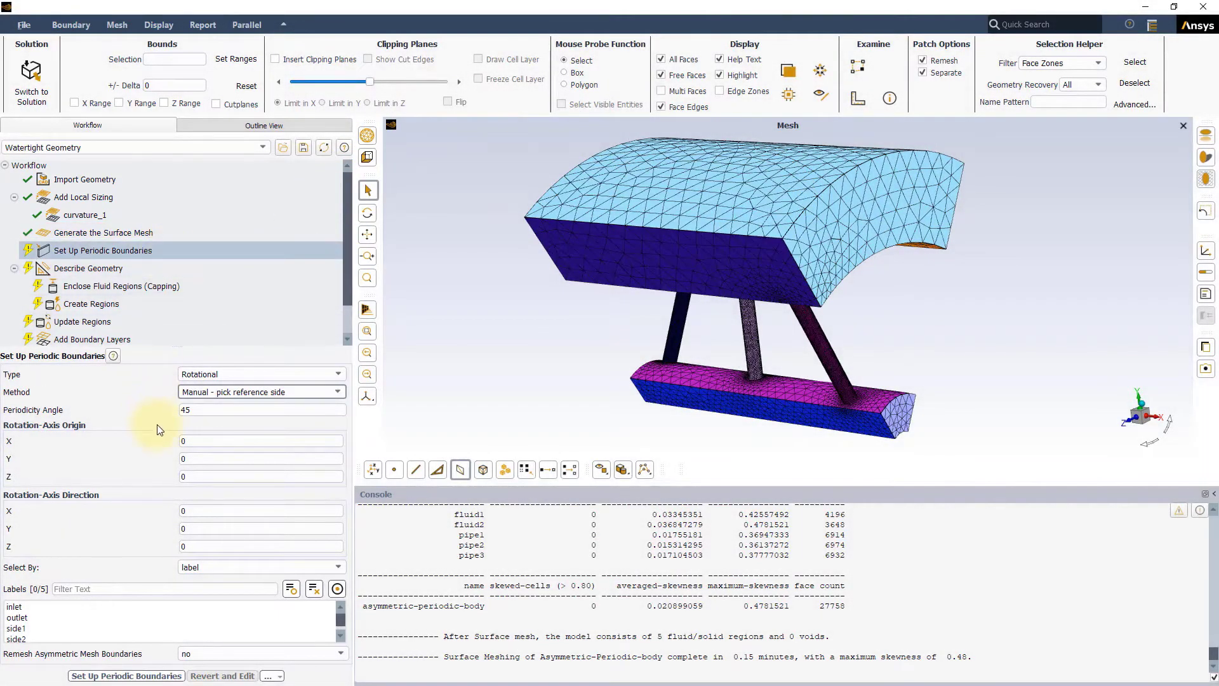
Set Method to Automatic - pick both sides and select side1 and side2.
left_click(338, 392)
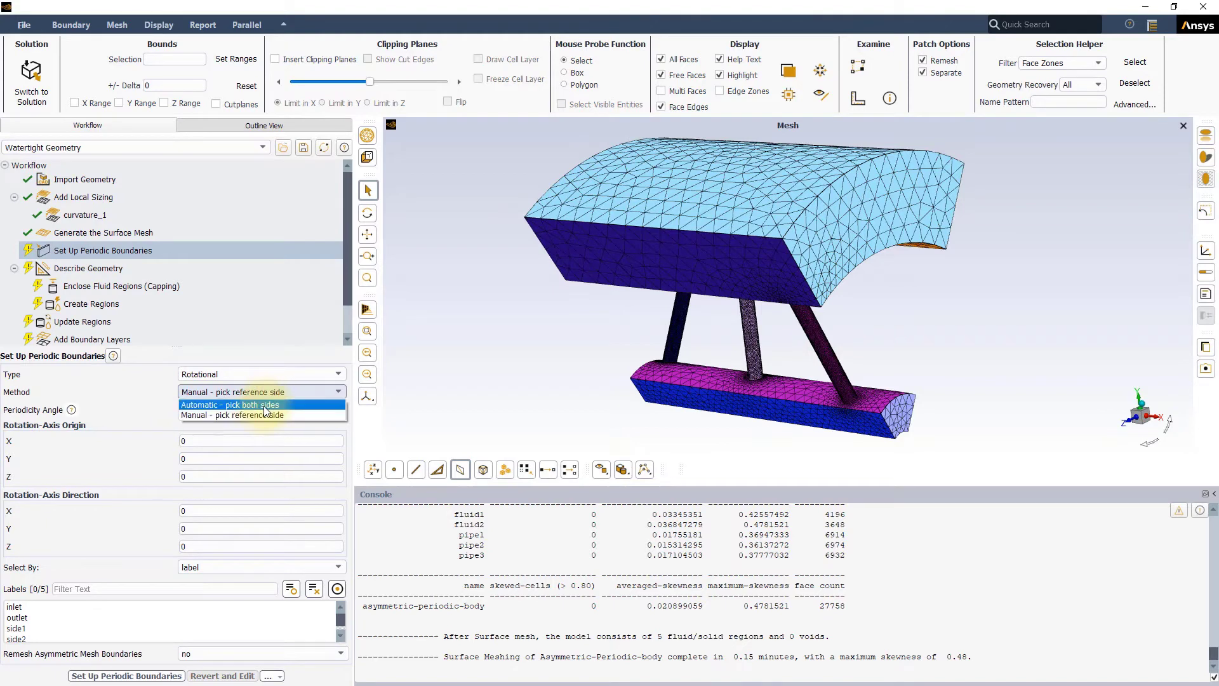
left_click(229, 405)
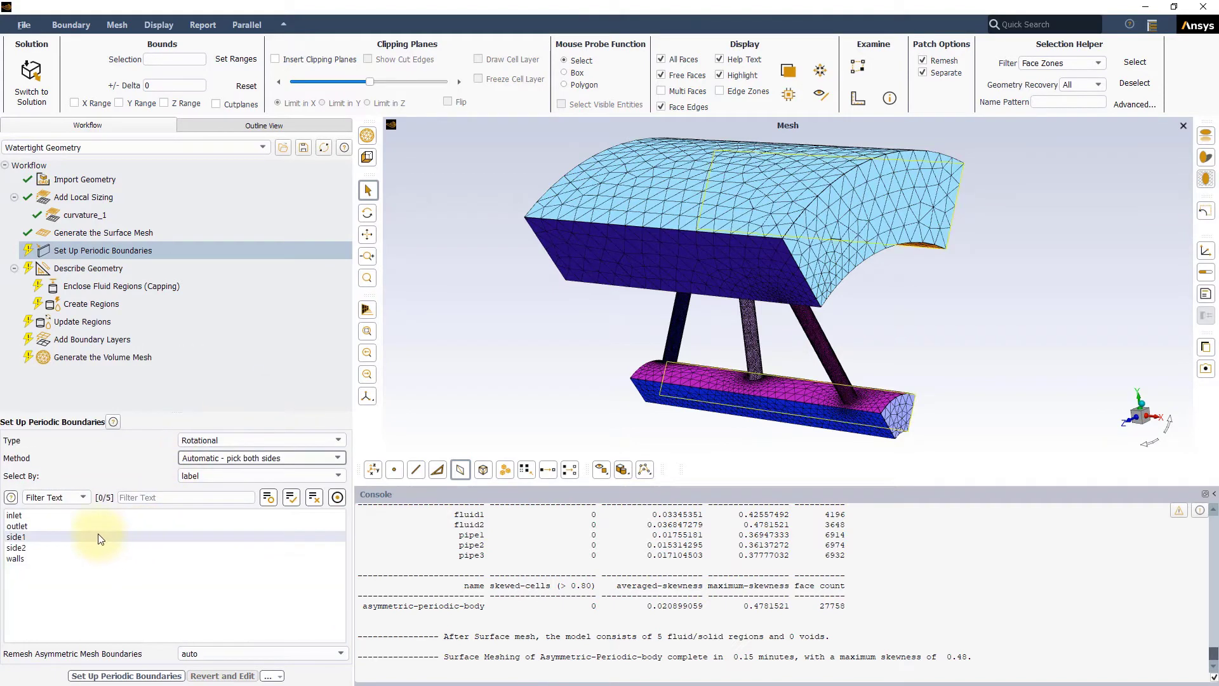
left_click(15, 537)
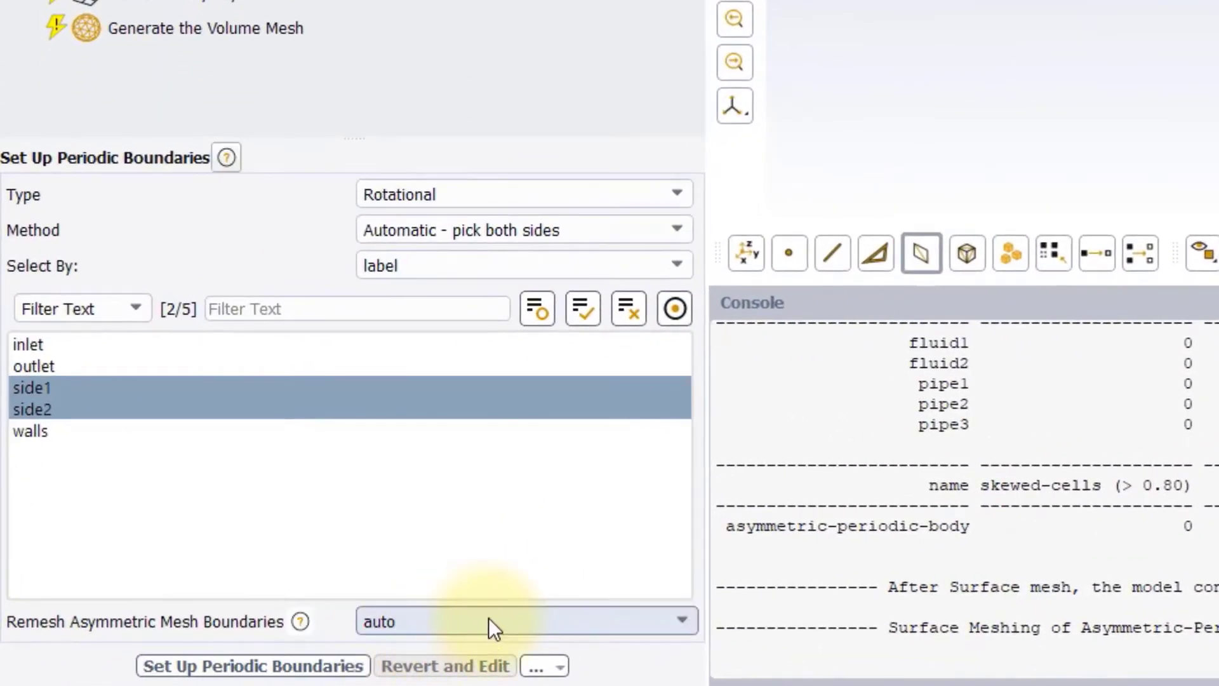
mouse_move(587, 639)
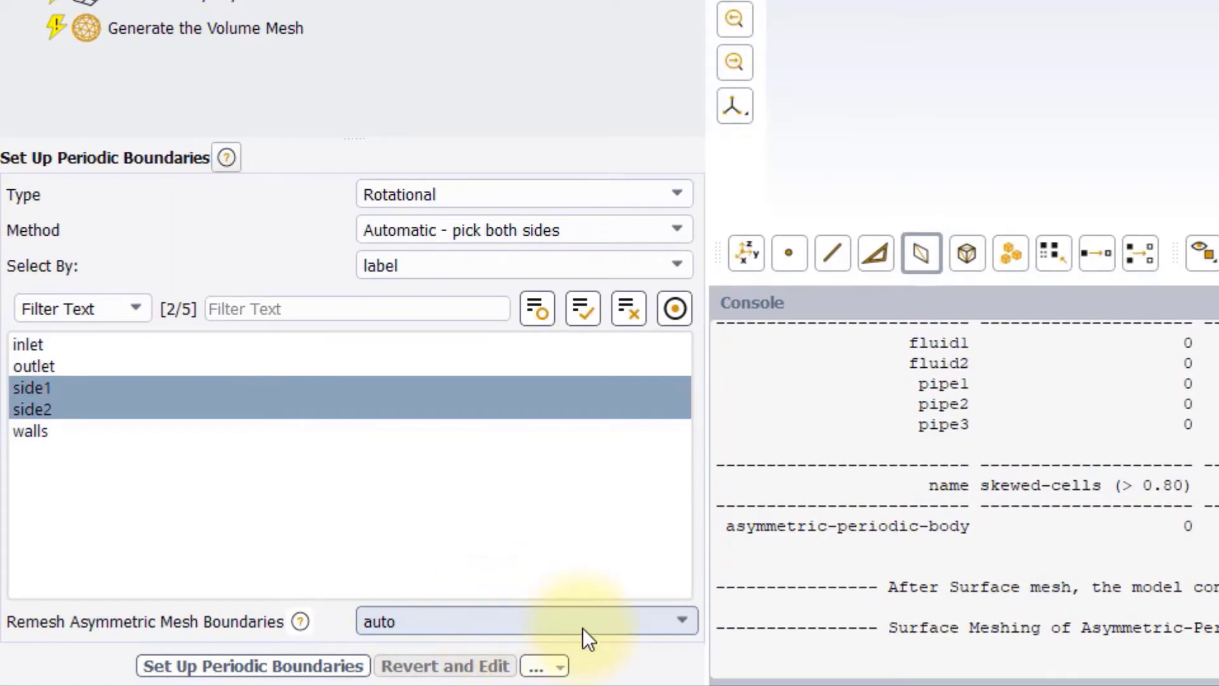
Keep Remesh Asymmetric Mesh Boundaries on auto.
left_click(680, 619)
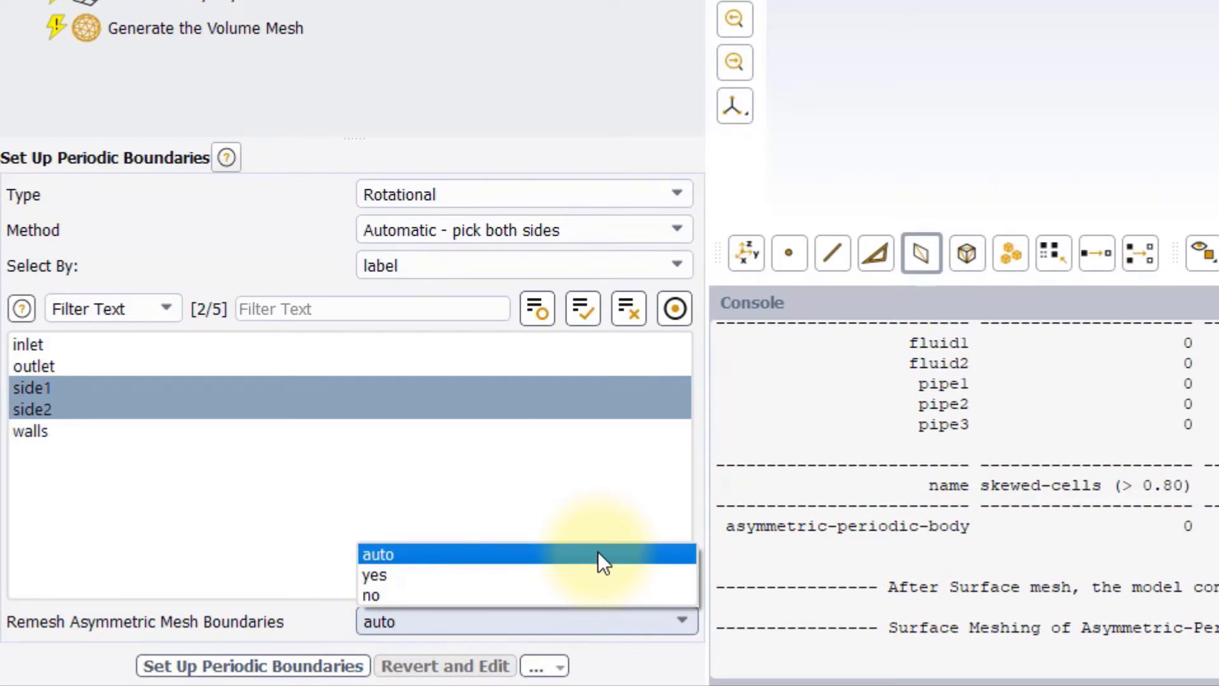
mouse_move(602, 576)
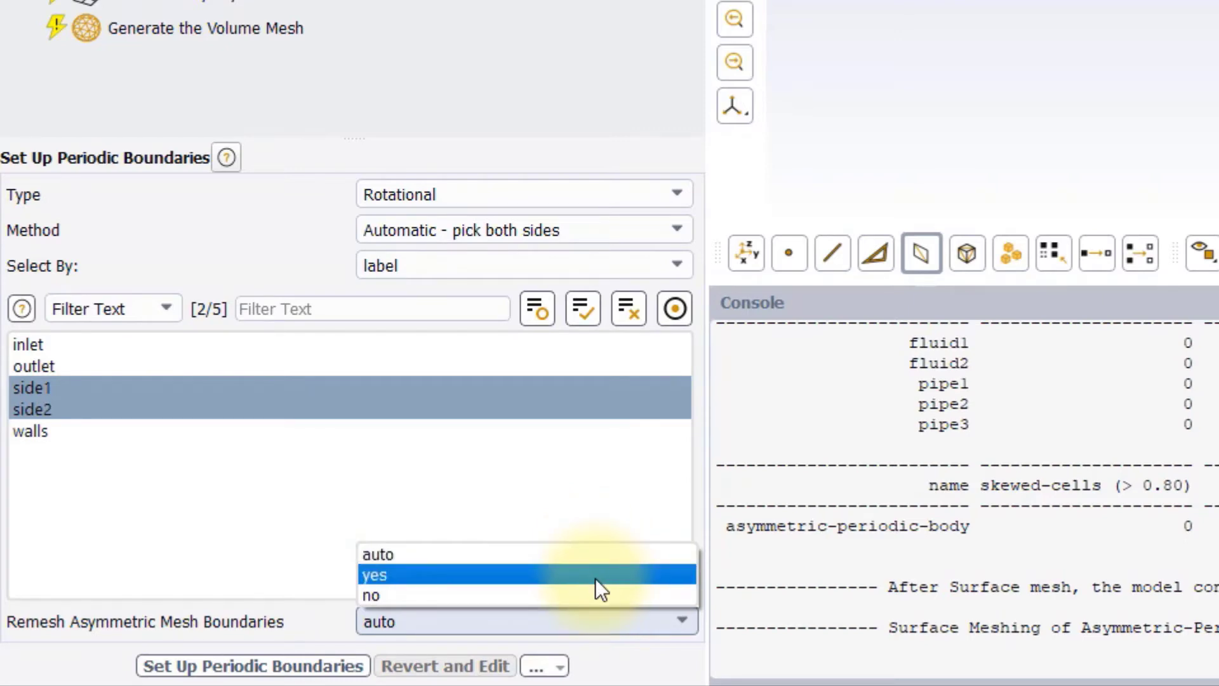
mouse_move(591, 595)
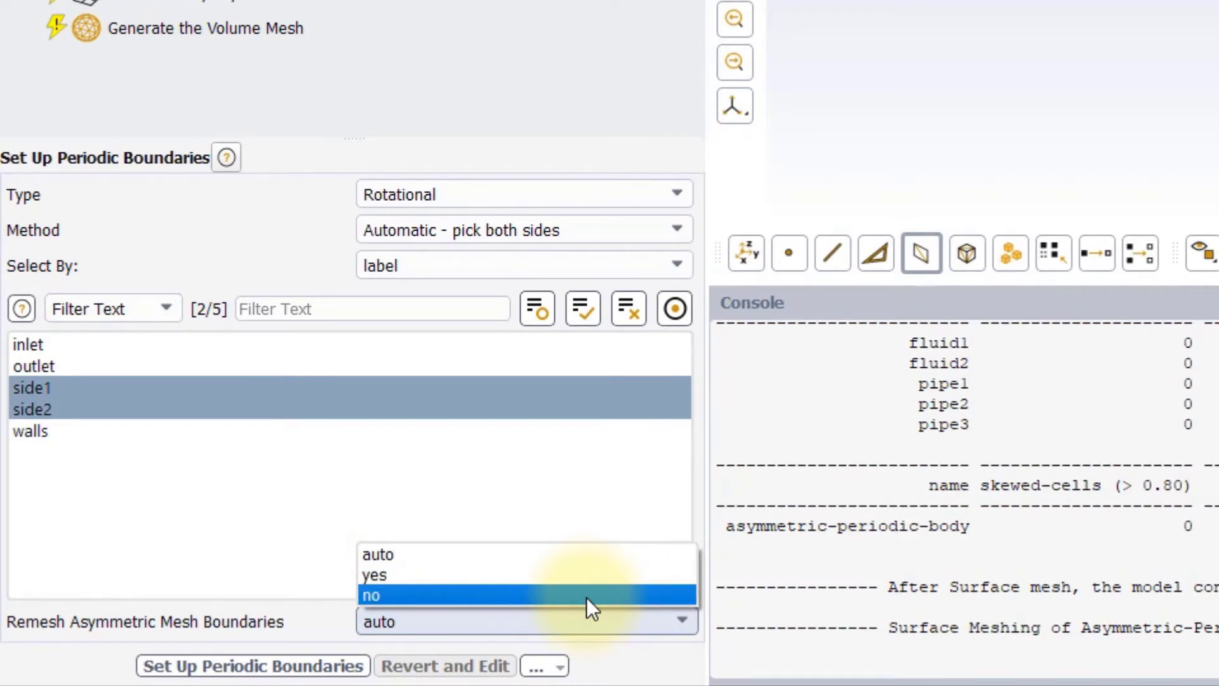
mouse_move(582, 553)
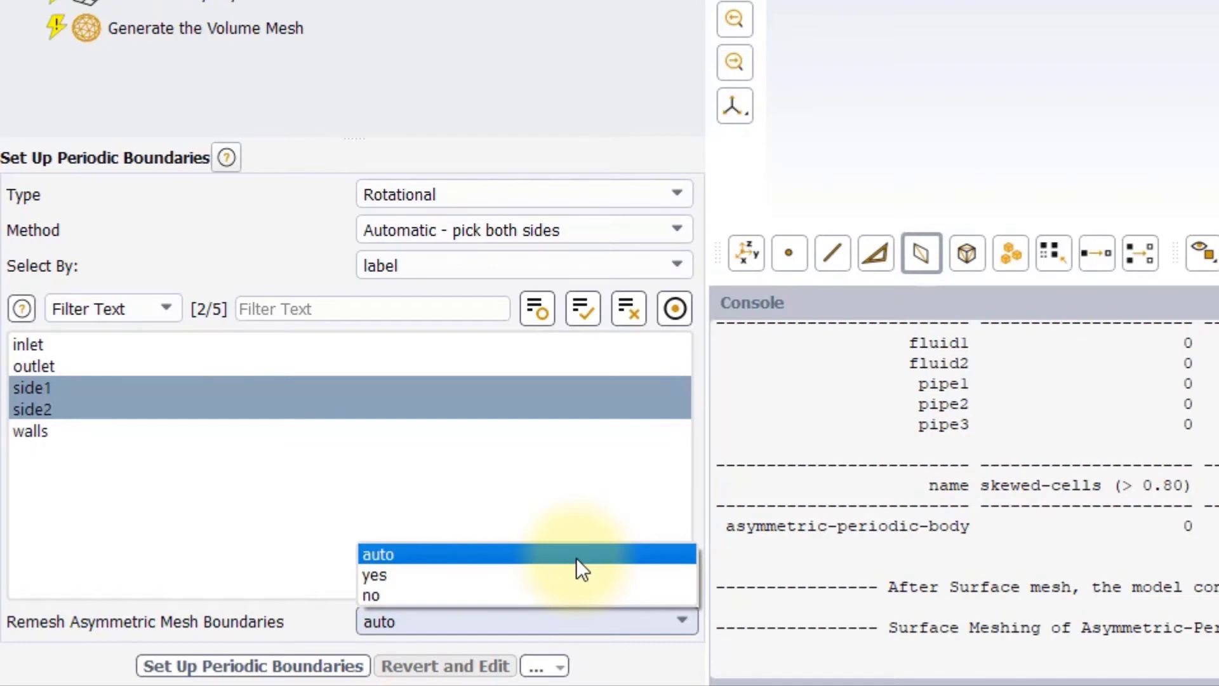
left_click(378, 553)
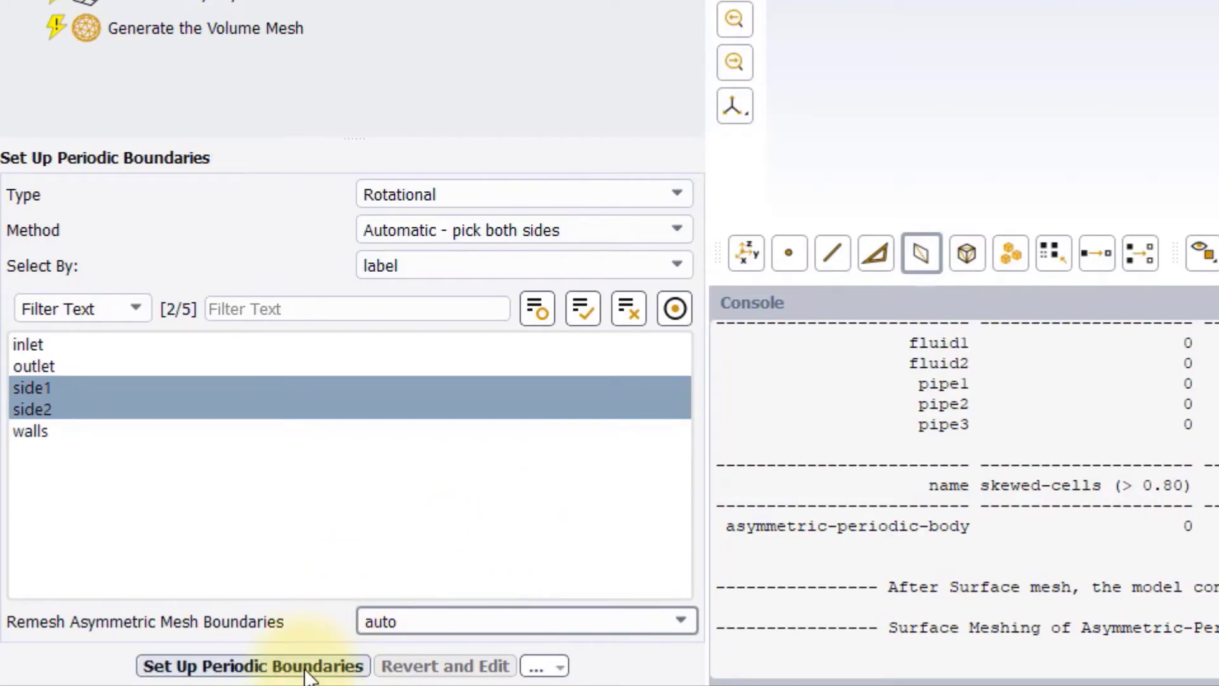
Create the side1–side2 periodic boundaries and proceed to Describe Geometry.
left_click(251, 665)
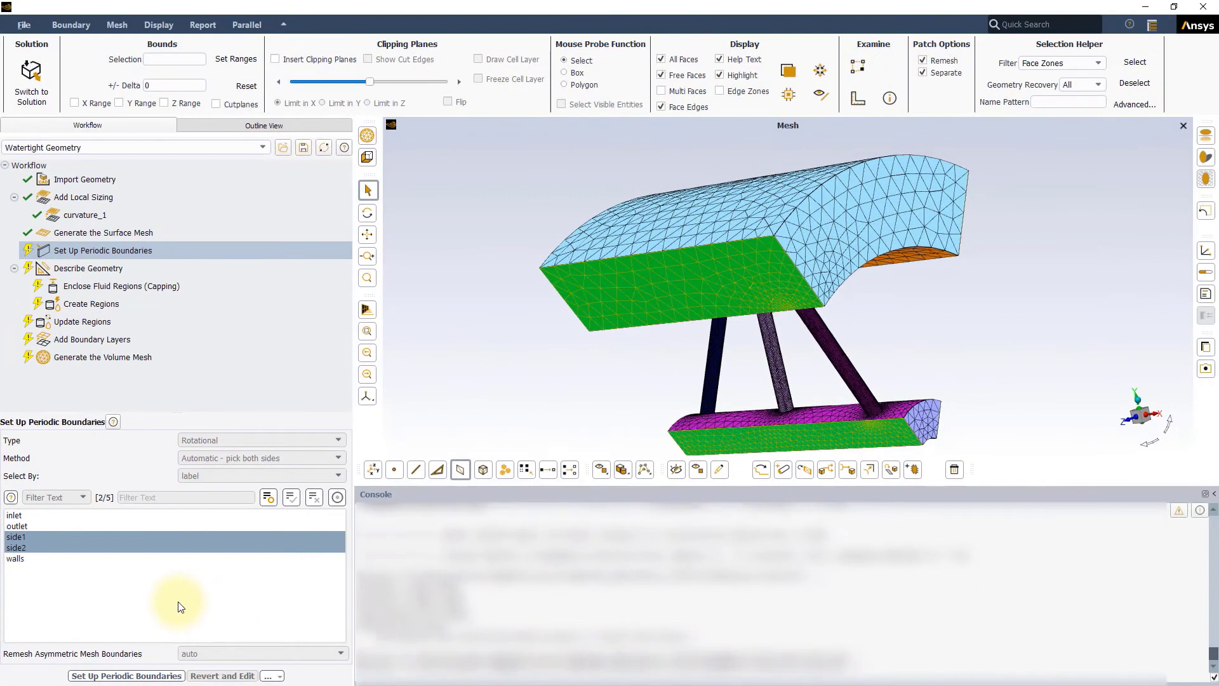
left_click(125, 674)
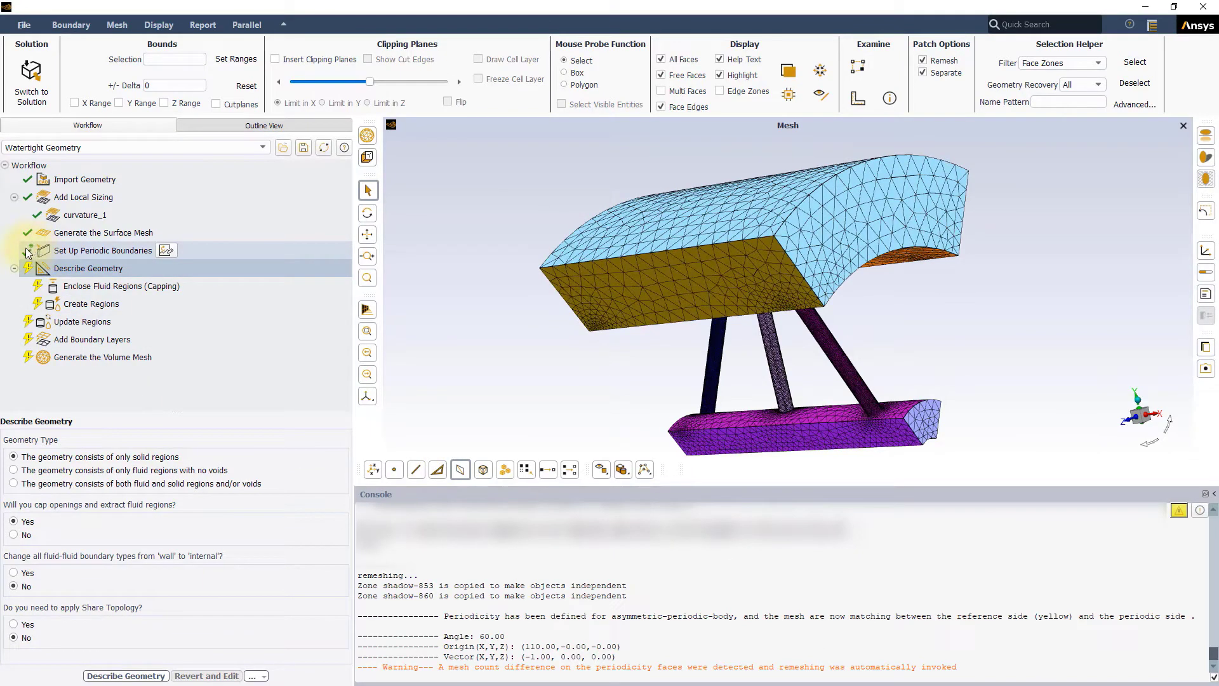
left_click(102, 249)
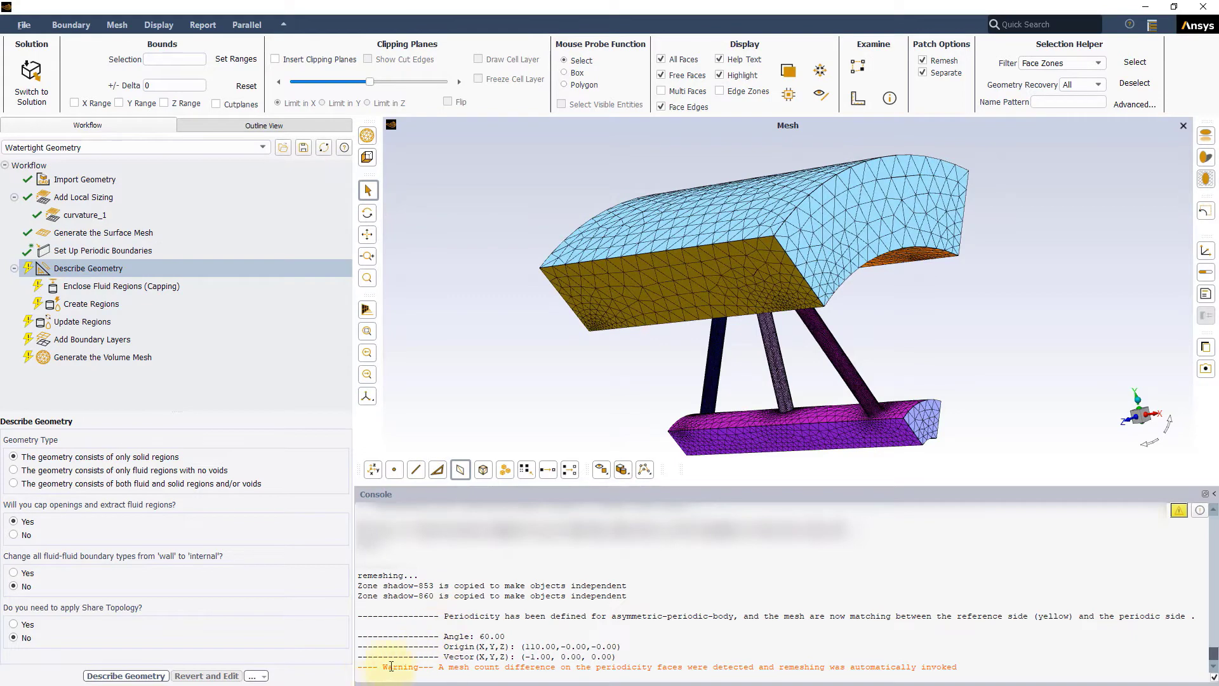
mouse_move(760, 666)
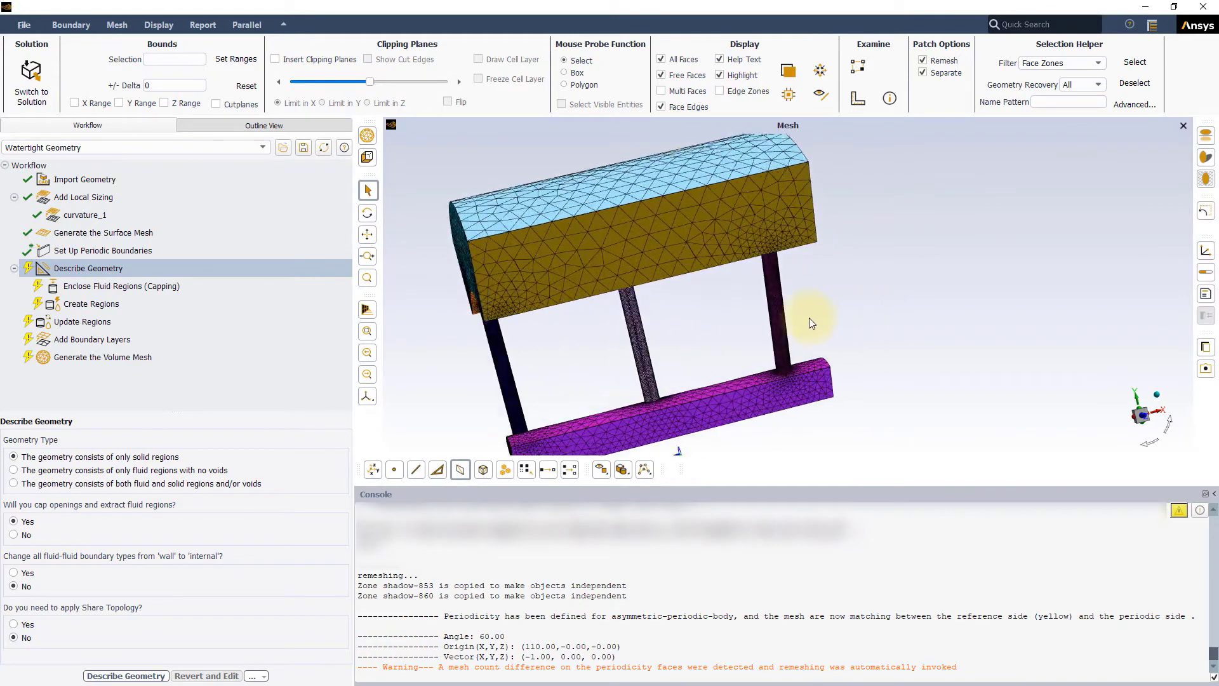
mouse_move(711, 263)
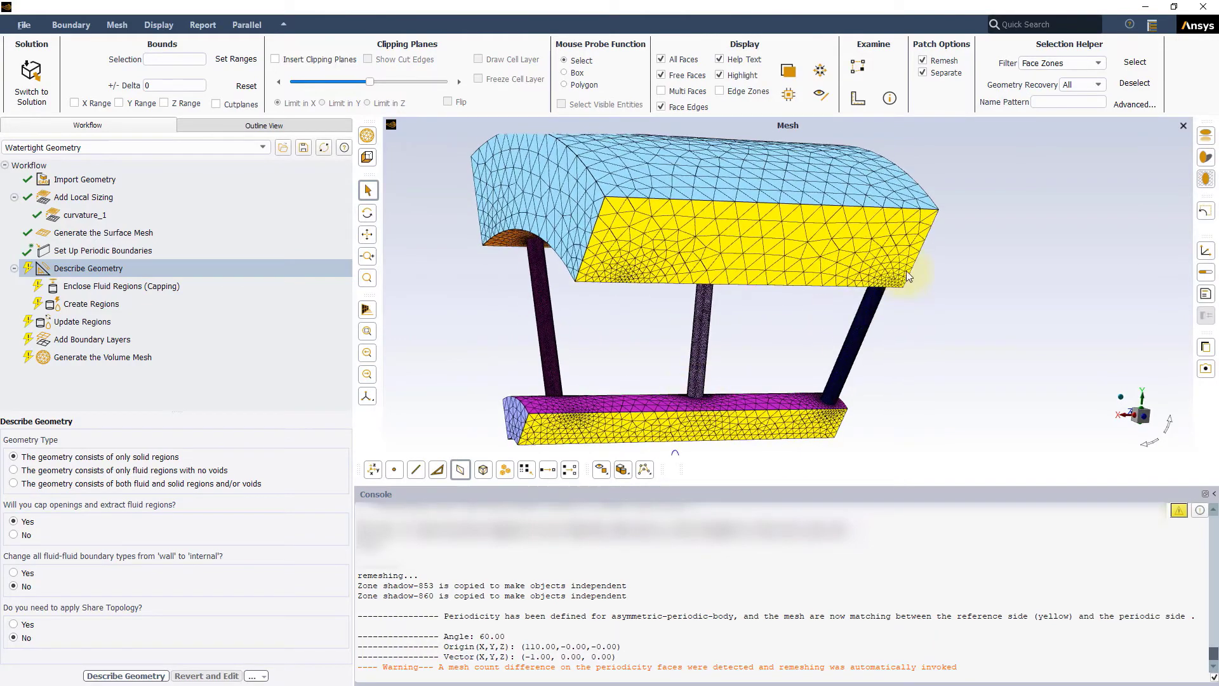
mouse_move(754, 377)
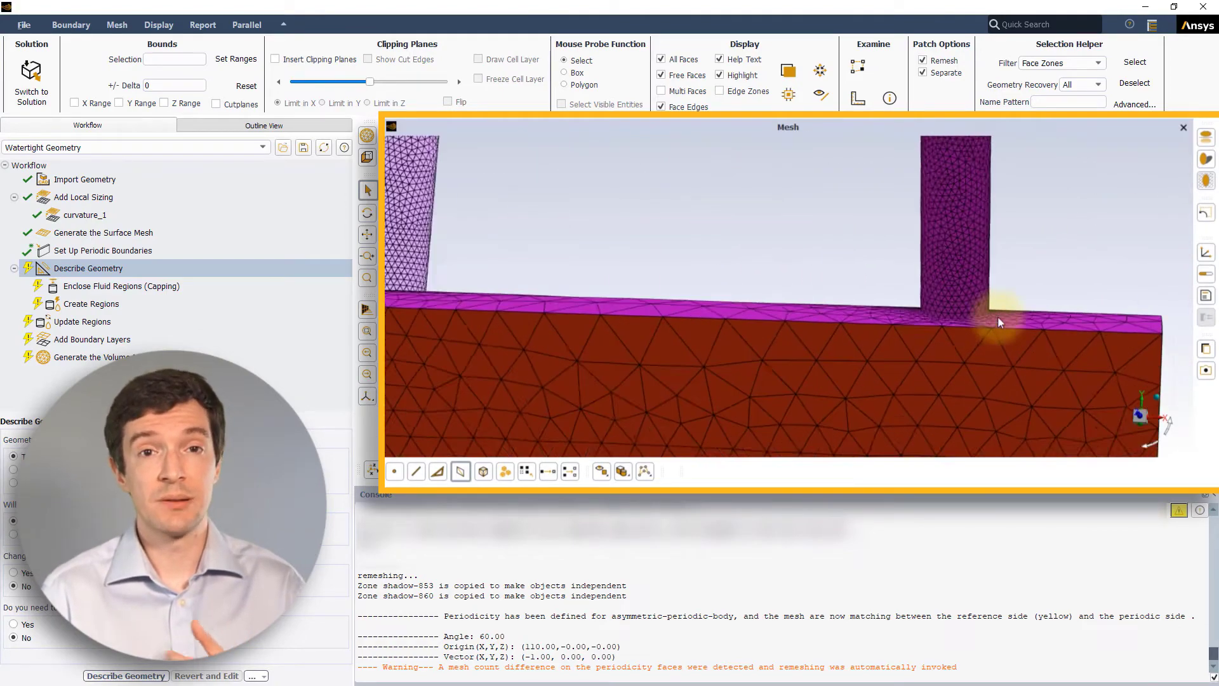
scroll("up", 3)
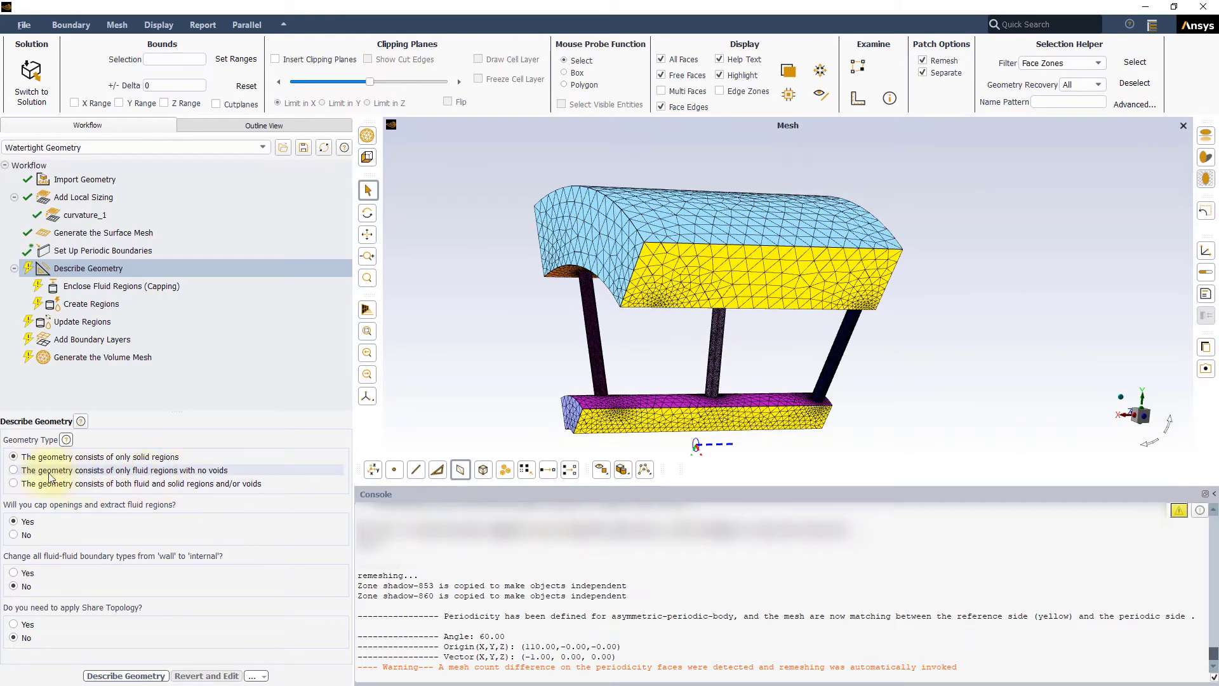
Describe the geometry as fluid regions with no voids, making fluid-fluid boundaries internal.
left_click(14, 470)
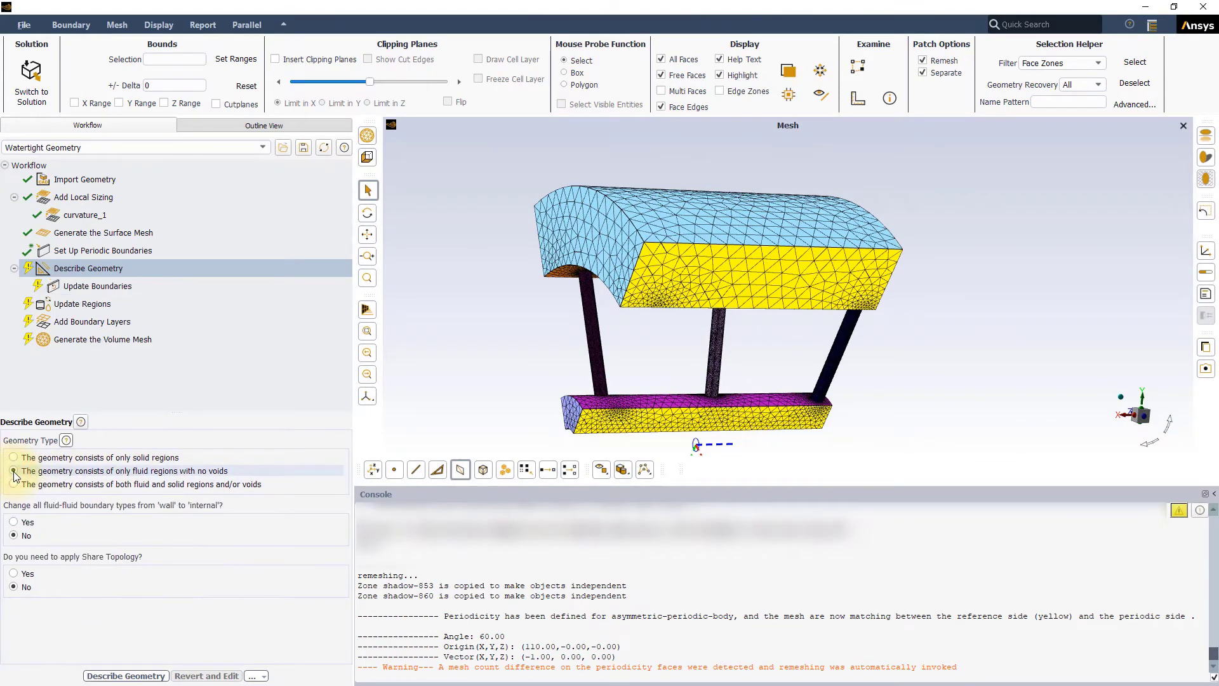
left_click(14, 470)
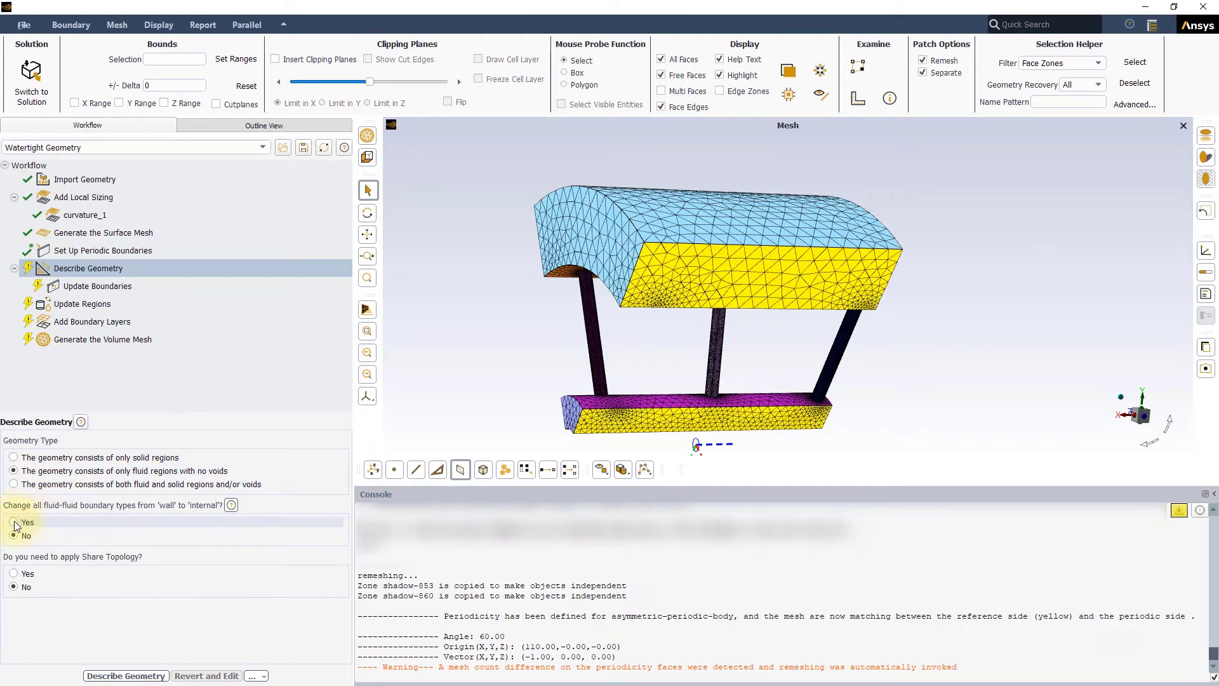
left_click(14, 522)
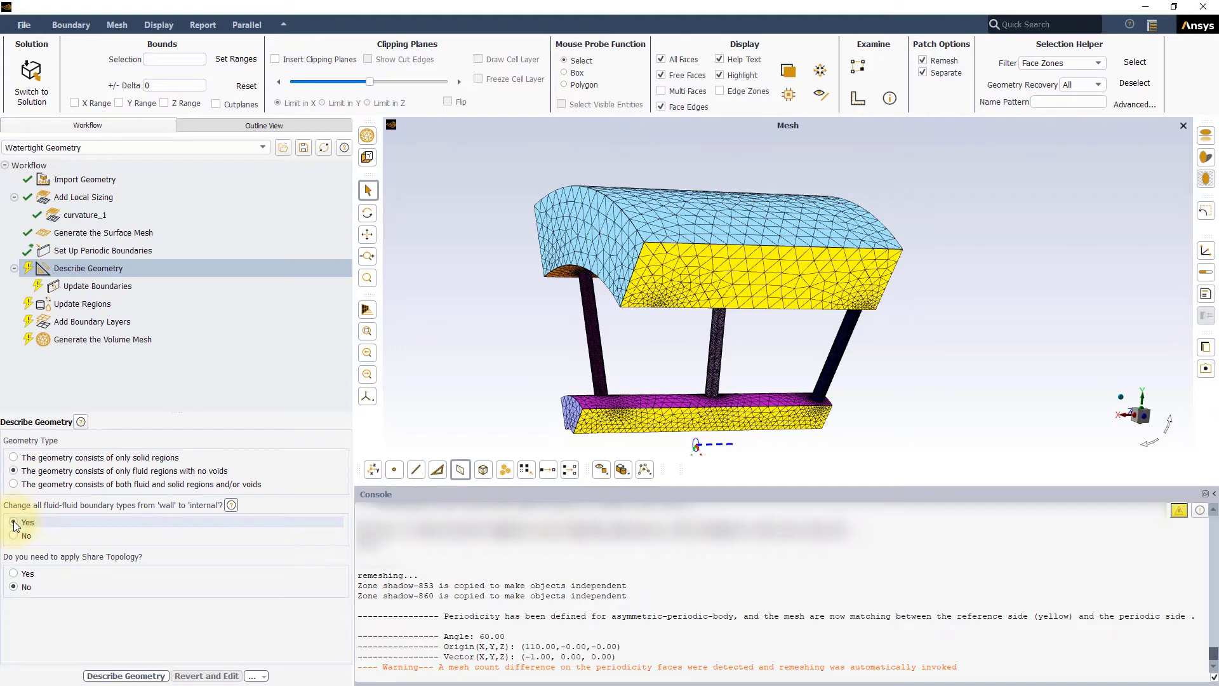
left_click(14, 522)
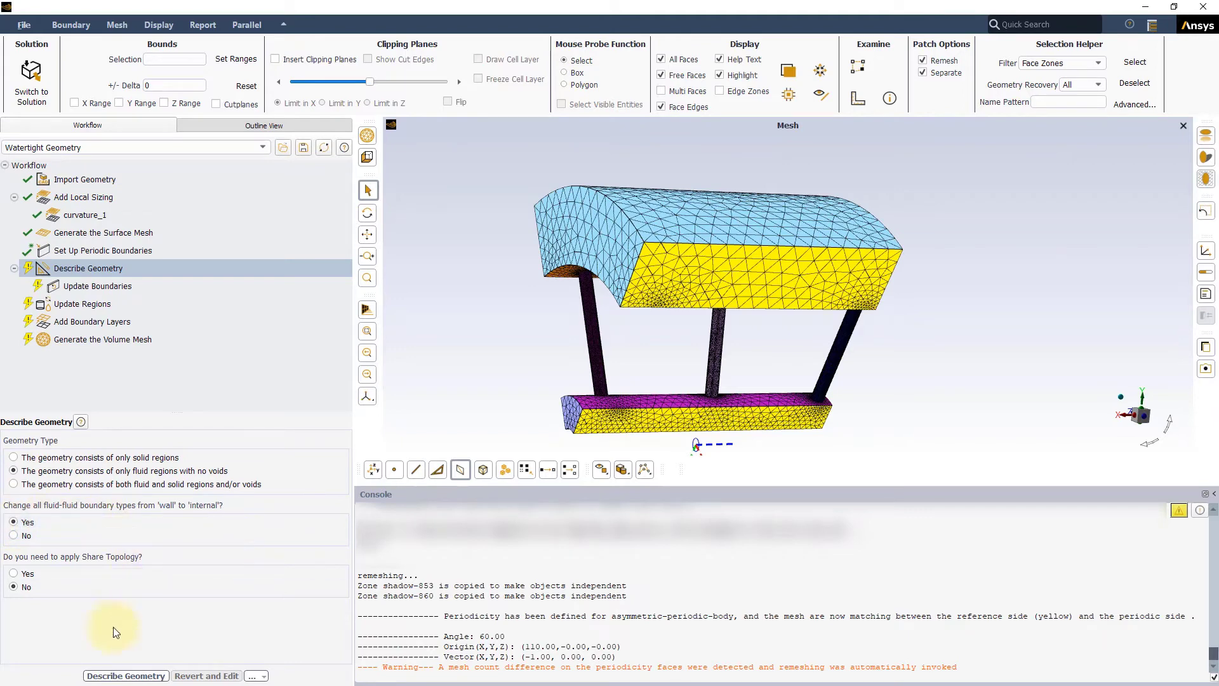
left_click(125, 675)
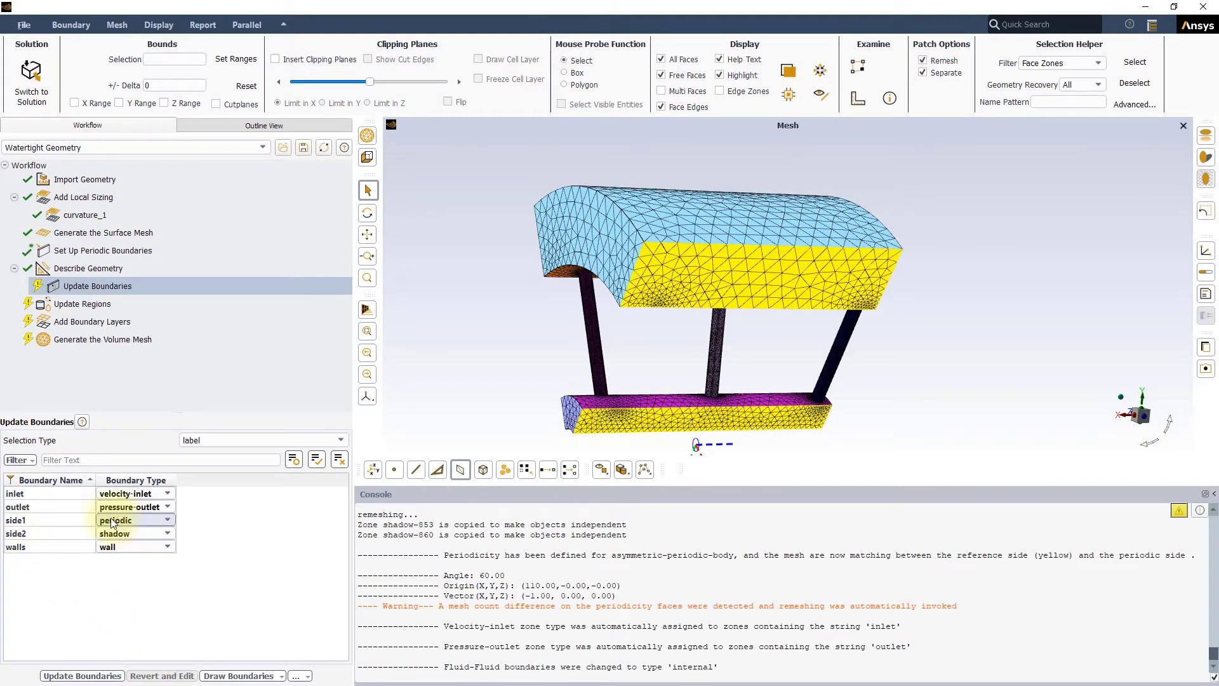
mouse_move(38, 537)
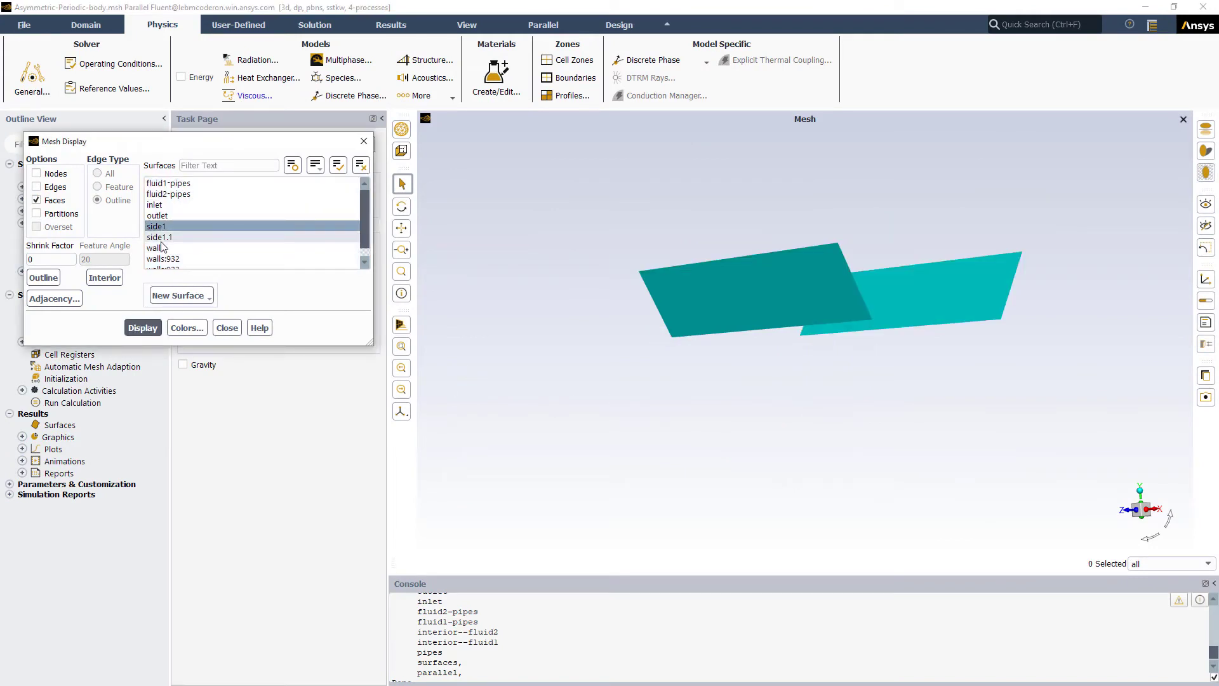
Review boundary types: inlet velocity-inlet, outlet pressure-outlet, side1 periodic, side2 shadow.
left_click(142, 328)
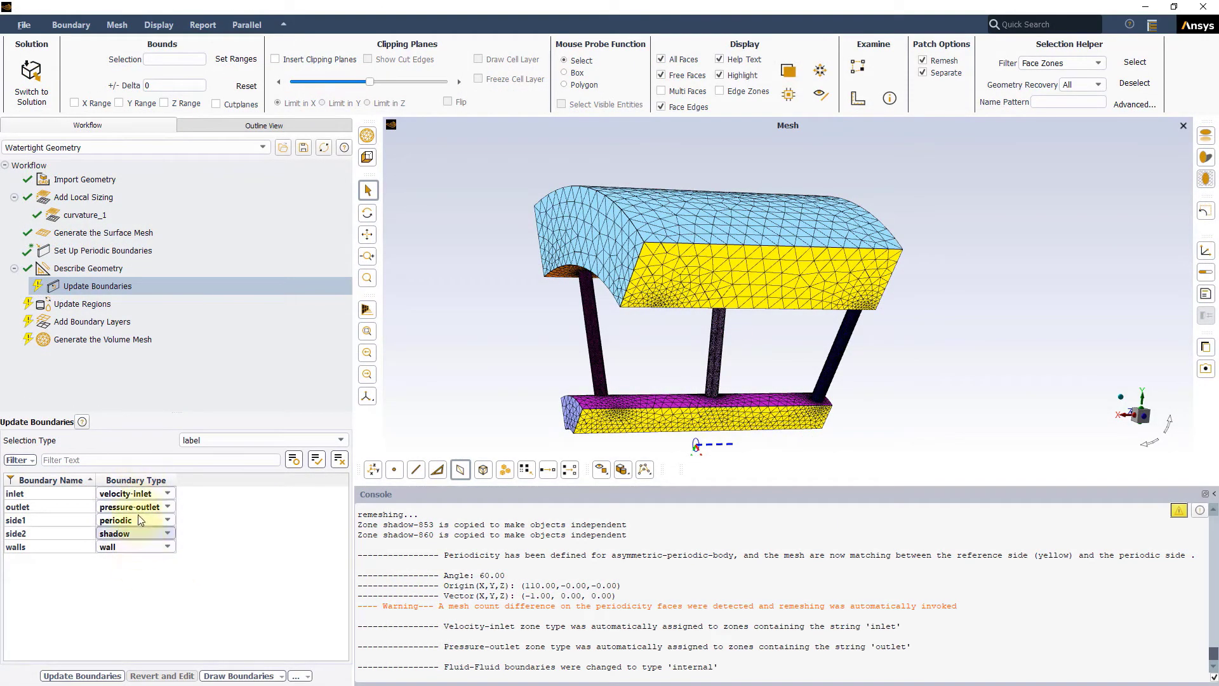
left_click(128, 492)
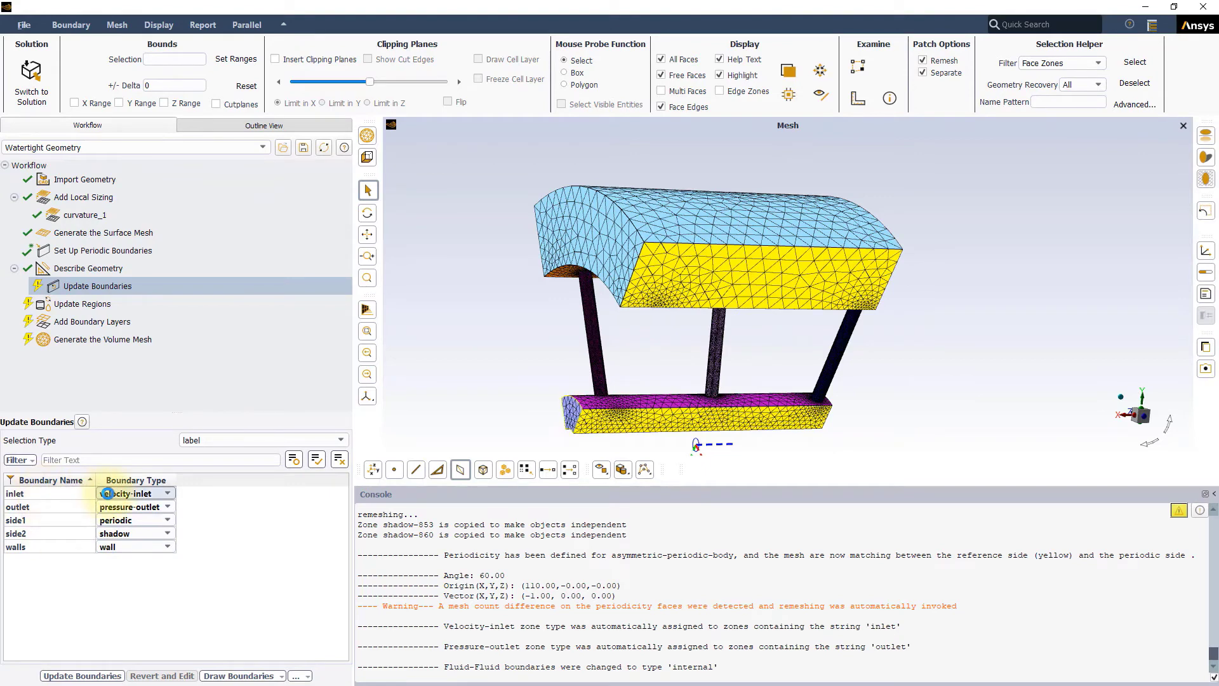
mouse_move(220, 520)
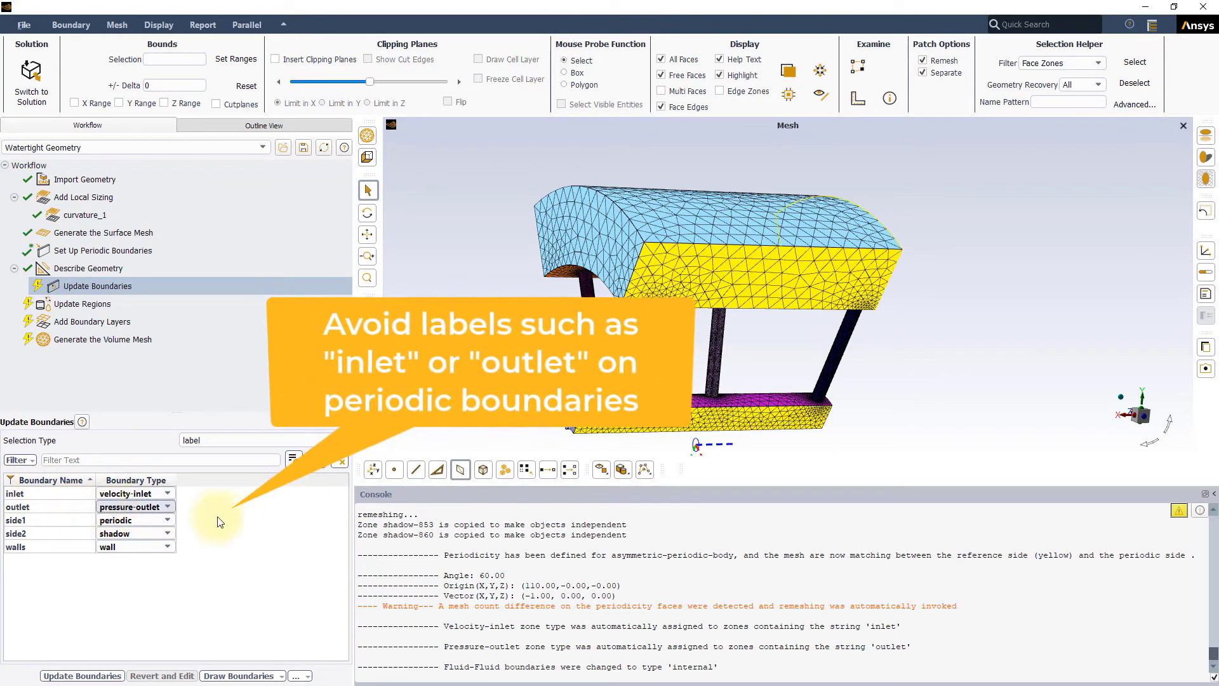
mouse_move(245, 530)
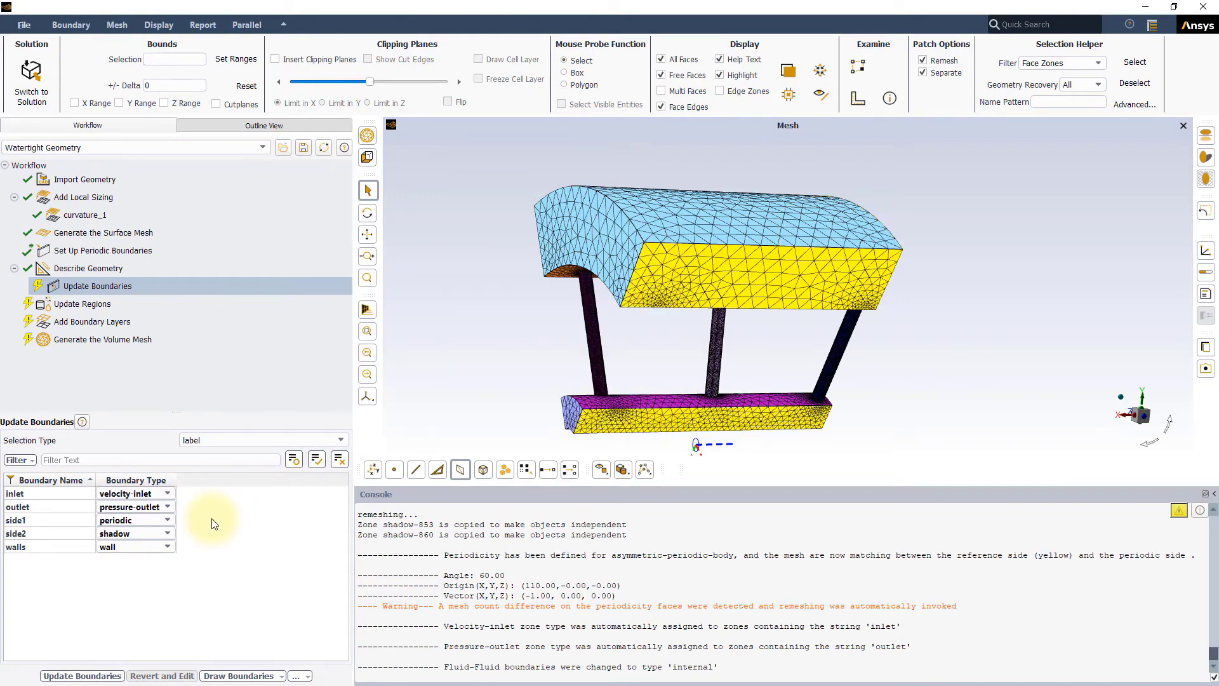
mouse_move(108, 343)
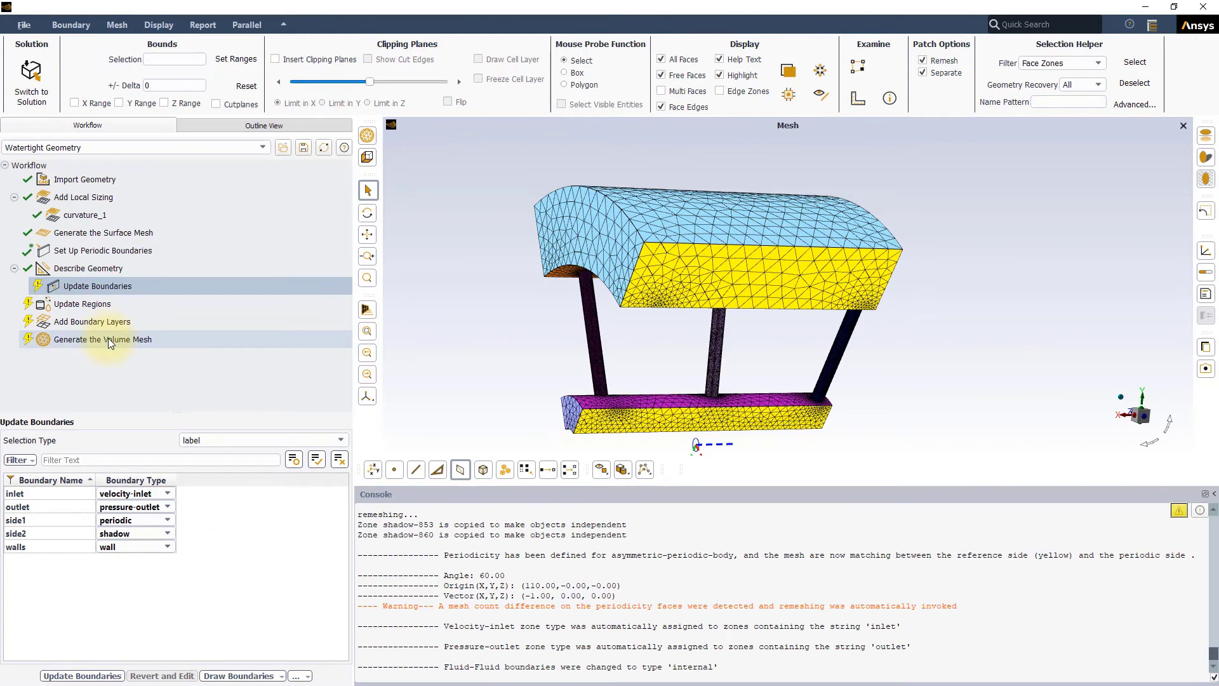
Set Generate the Volume Mesh to poly-hexcore fill, min cell length 2, and edit max cell length.
left_click(101, 340)
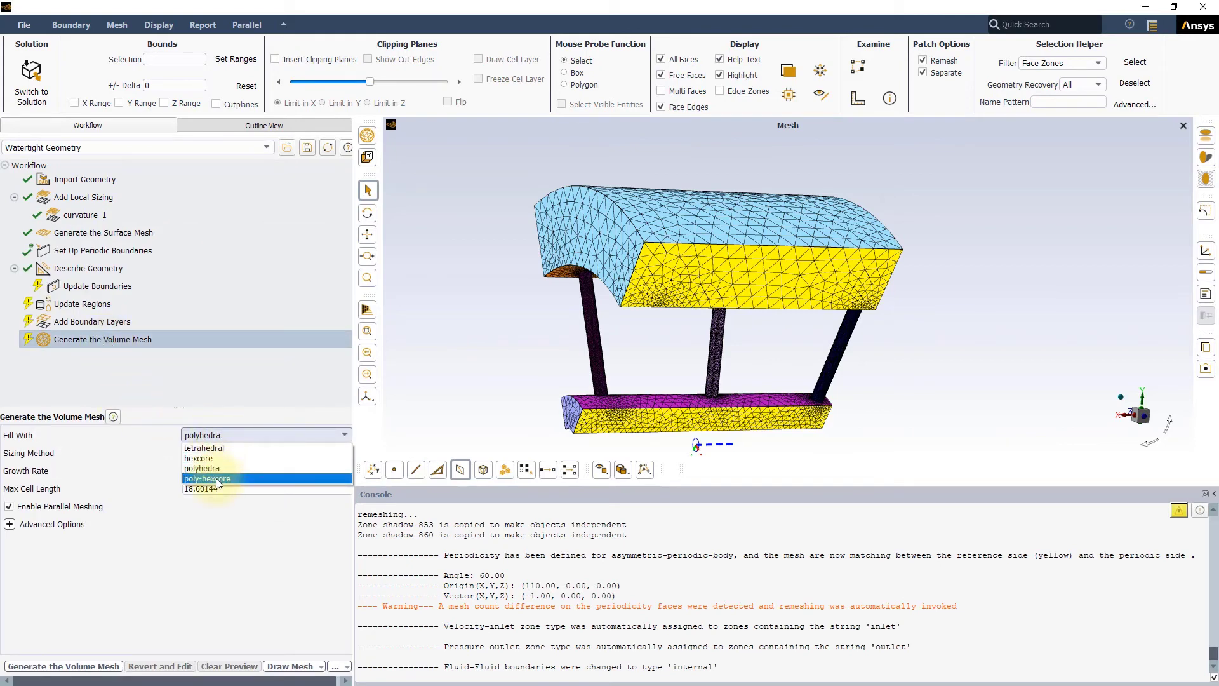
left_click(205, 478)
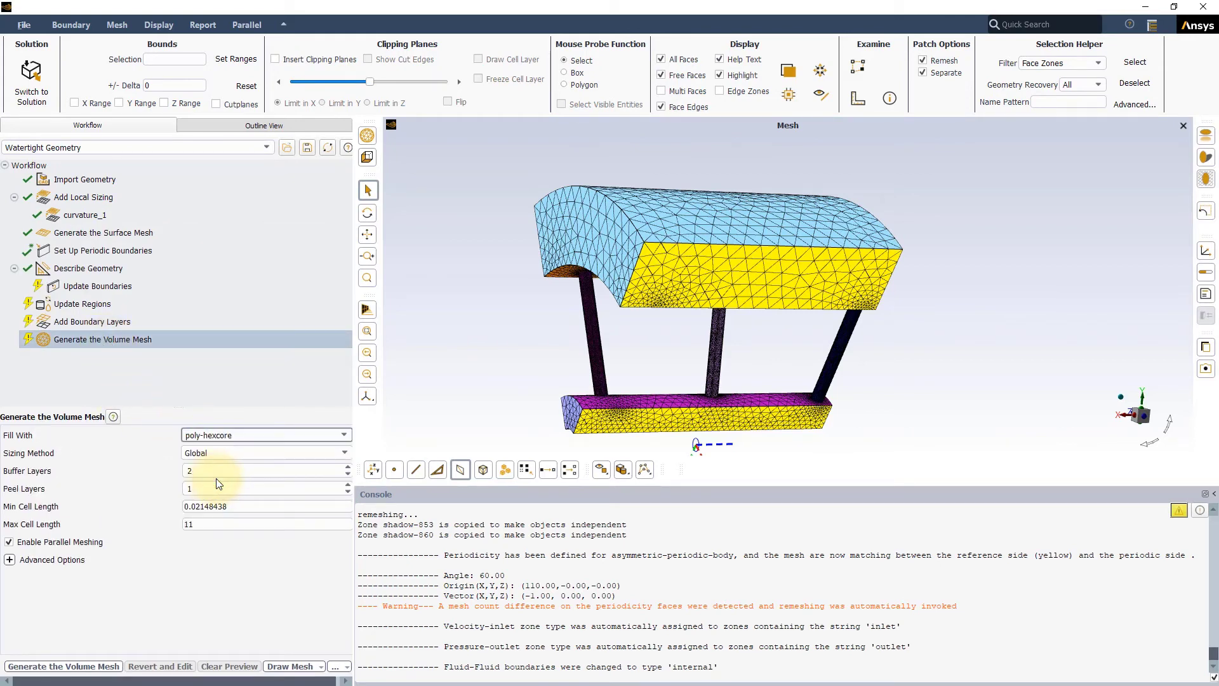
left_click(264, 506)
type("2")
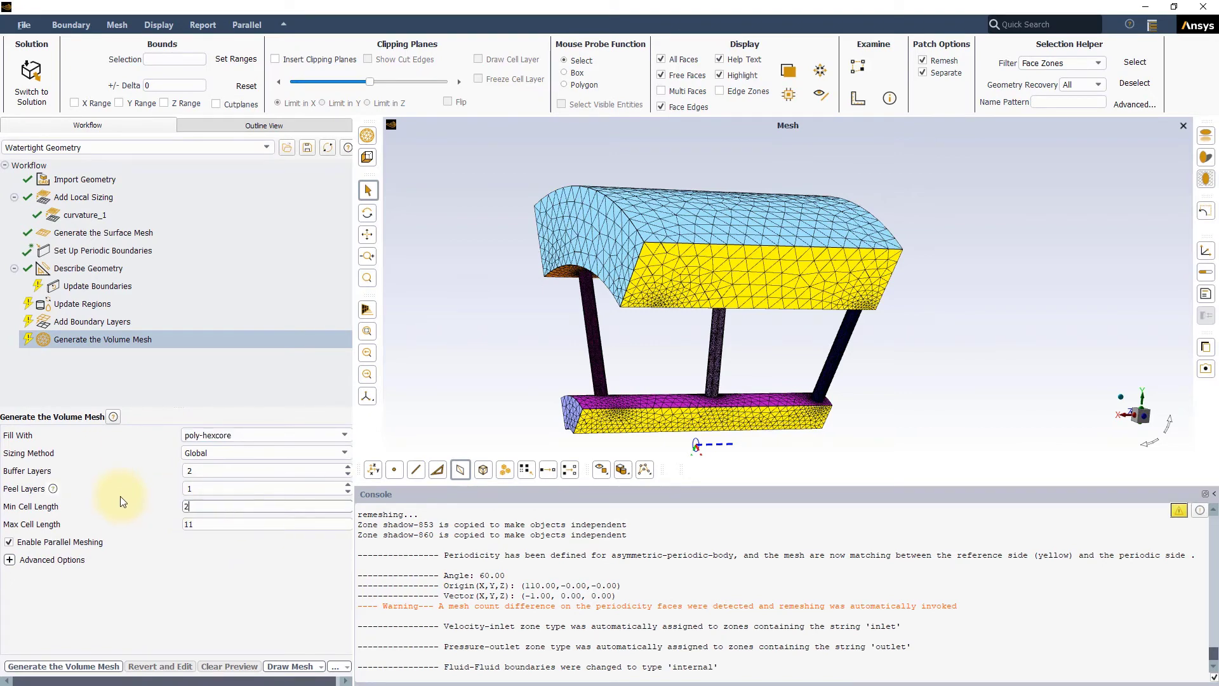
left_click(264, 524)
type("8")
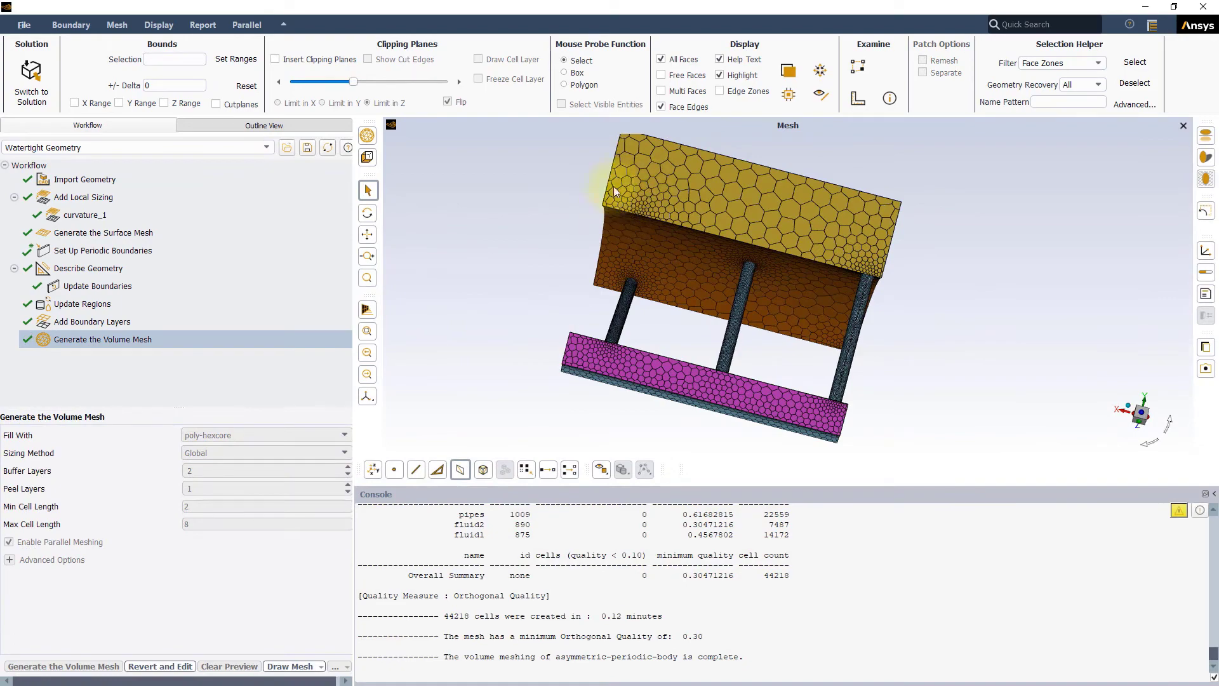
mouse_move(599, 363)
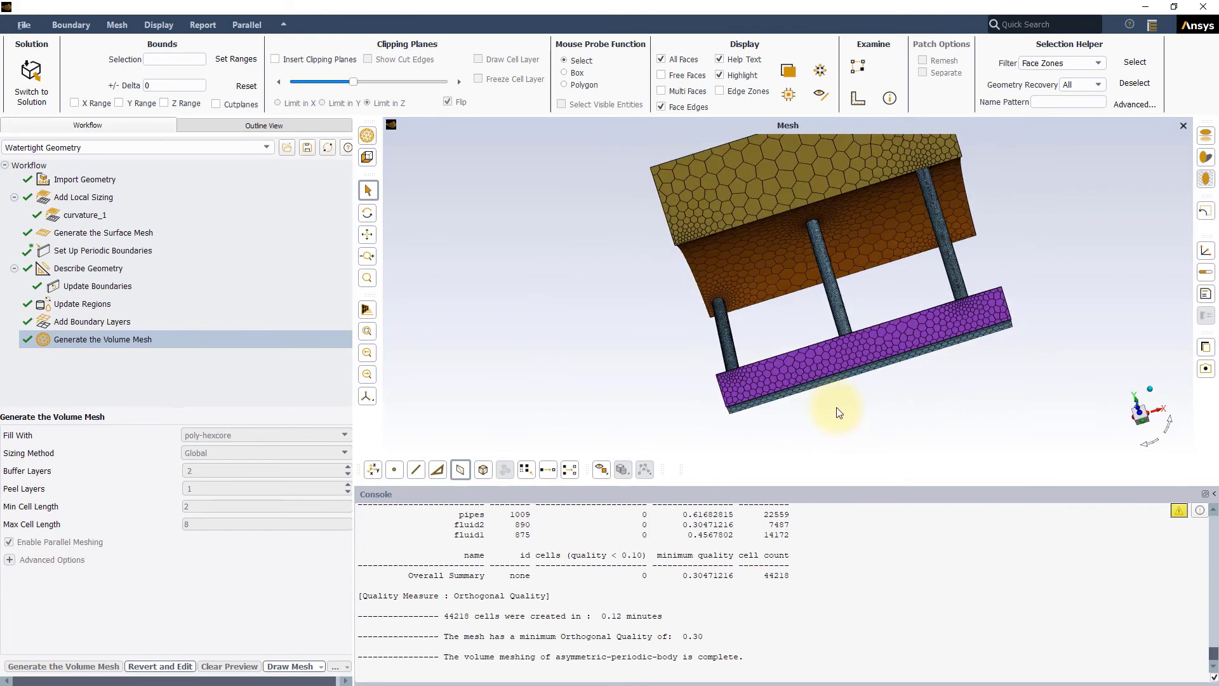
mouse_move(980, 308)
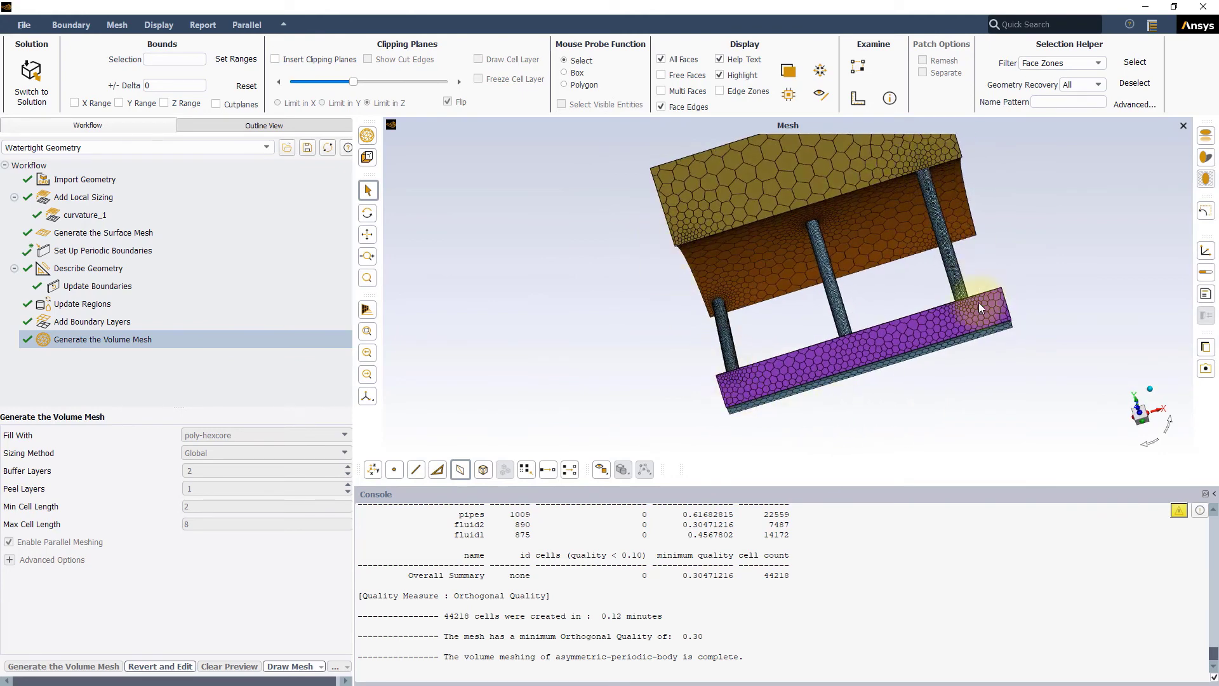